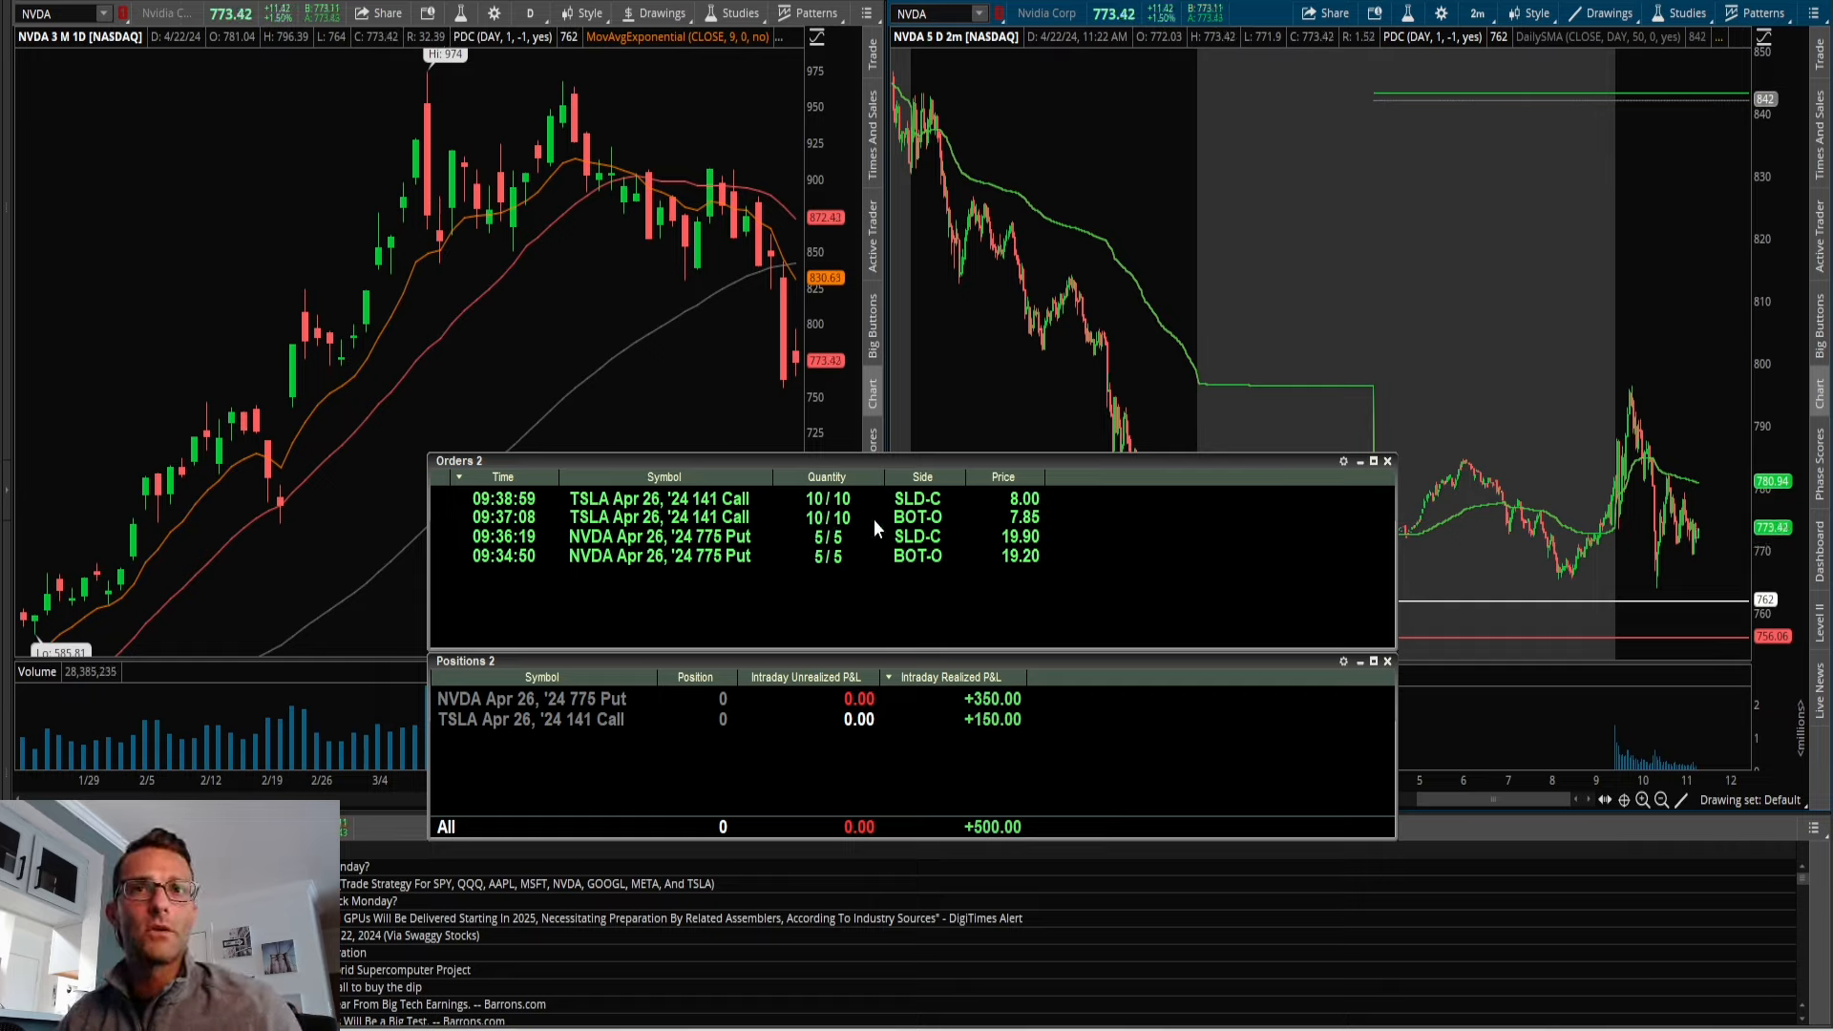
mouse_move(1037, 521)
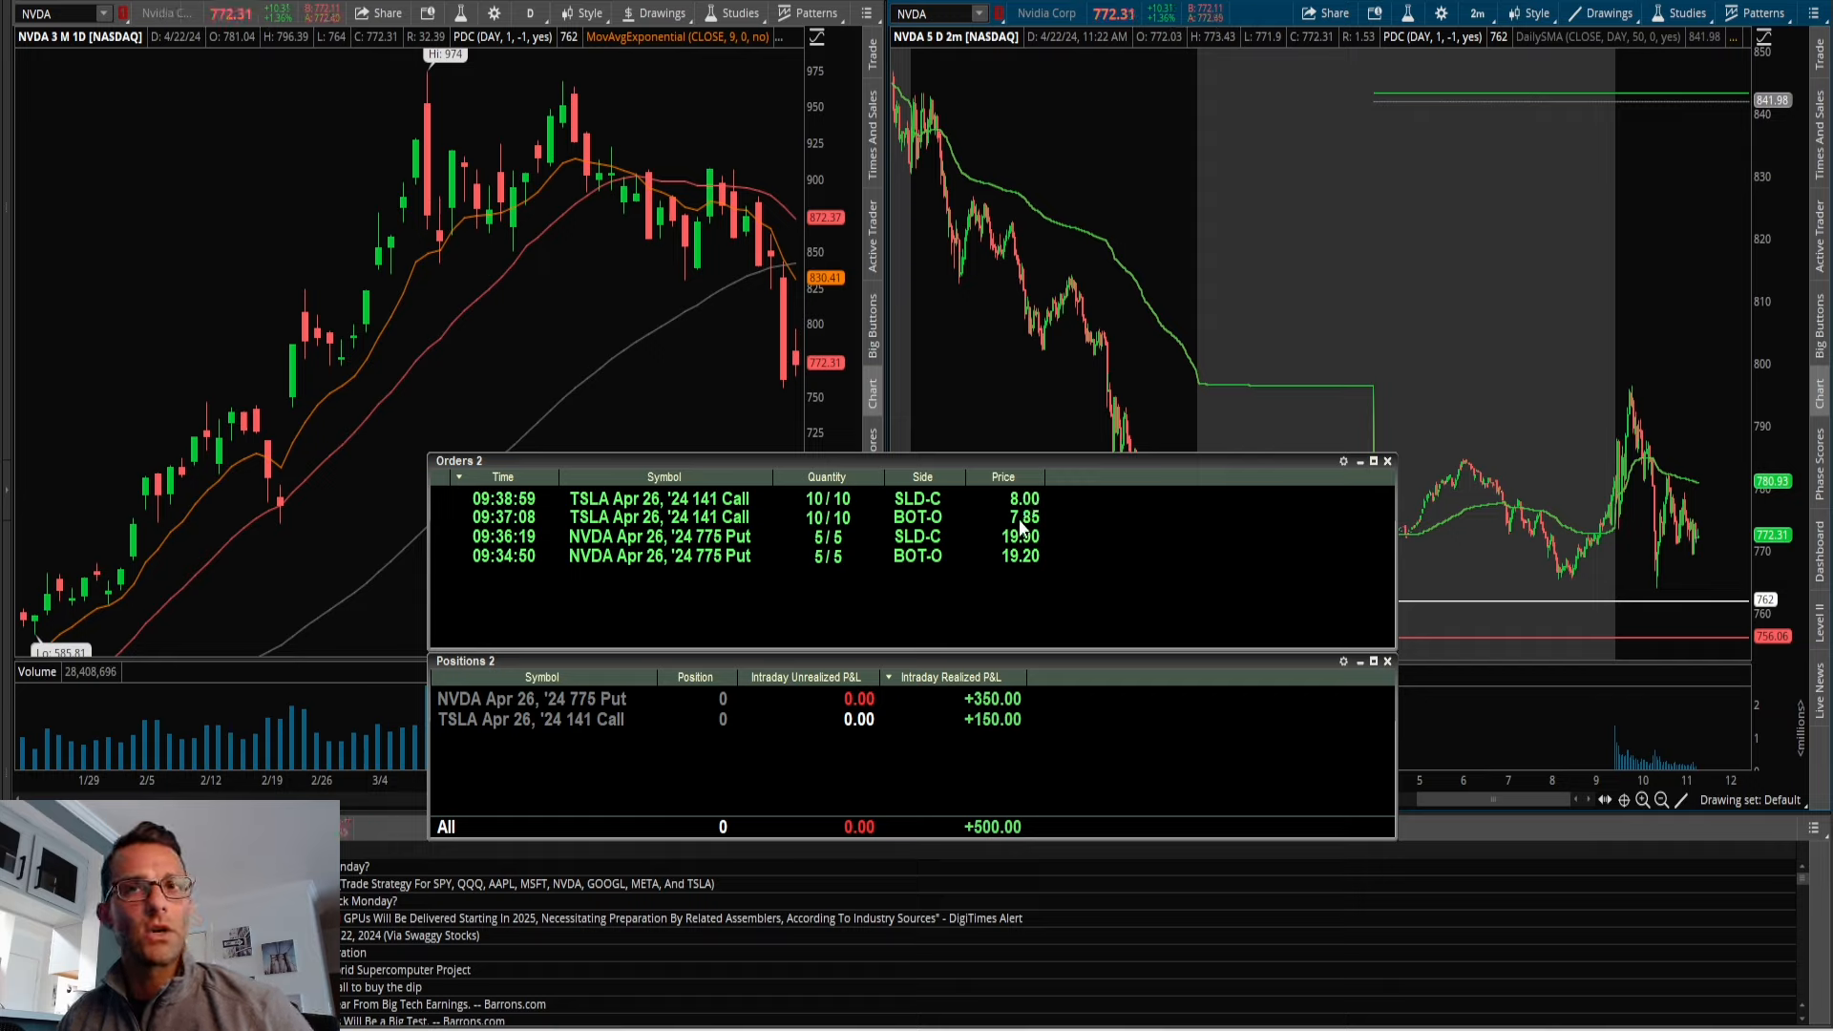
mouse_move(1035, 755)
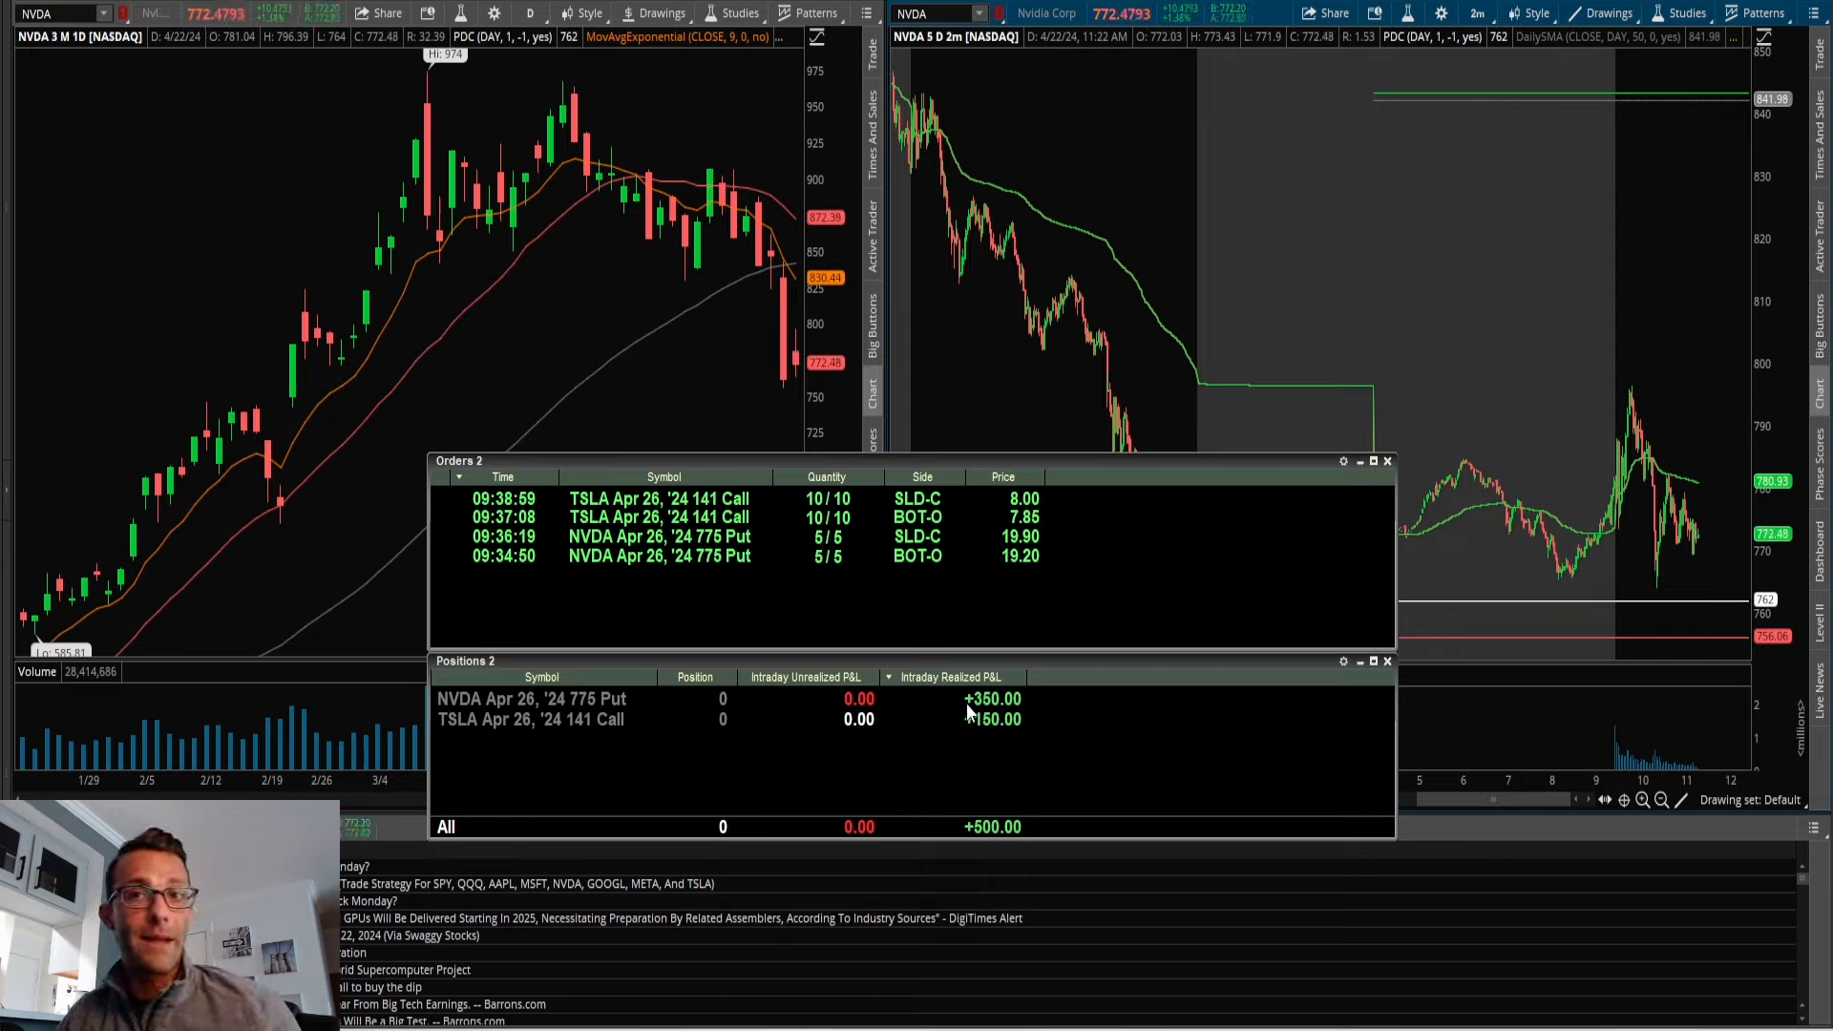
mouse_move(1099, 740)
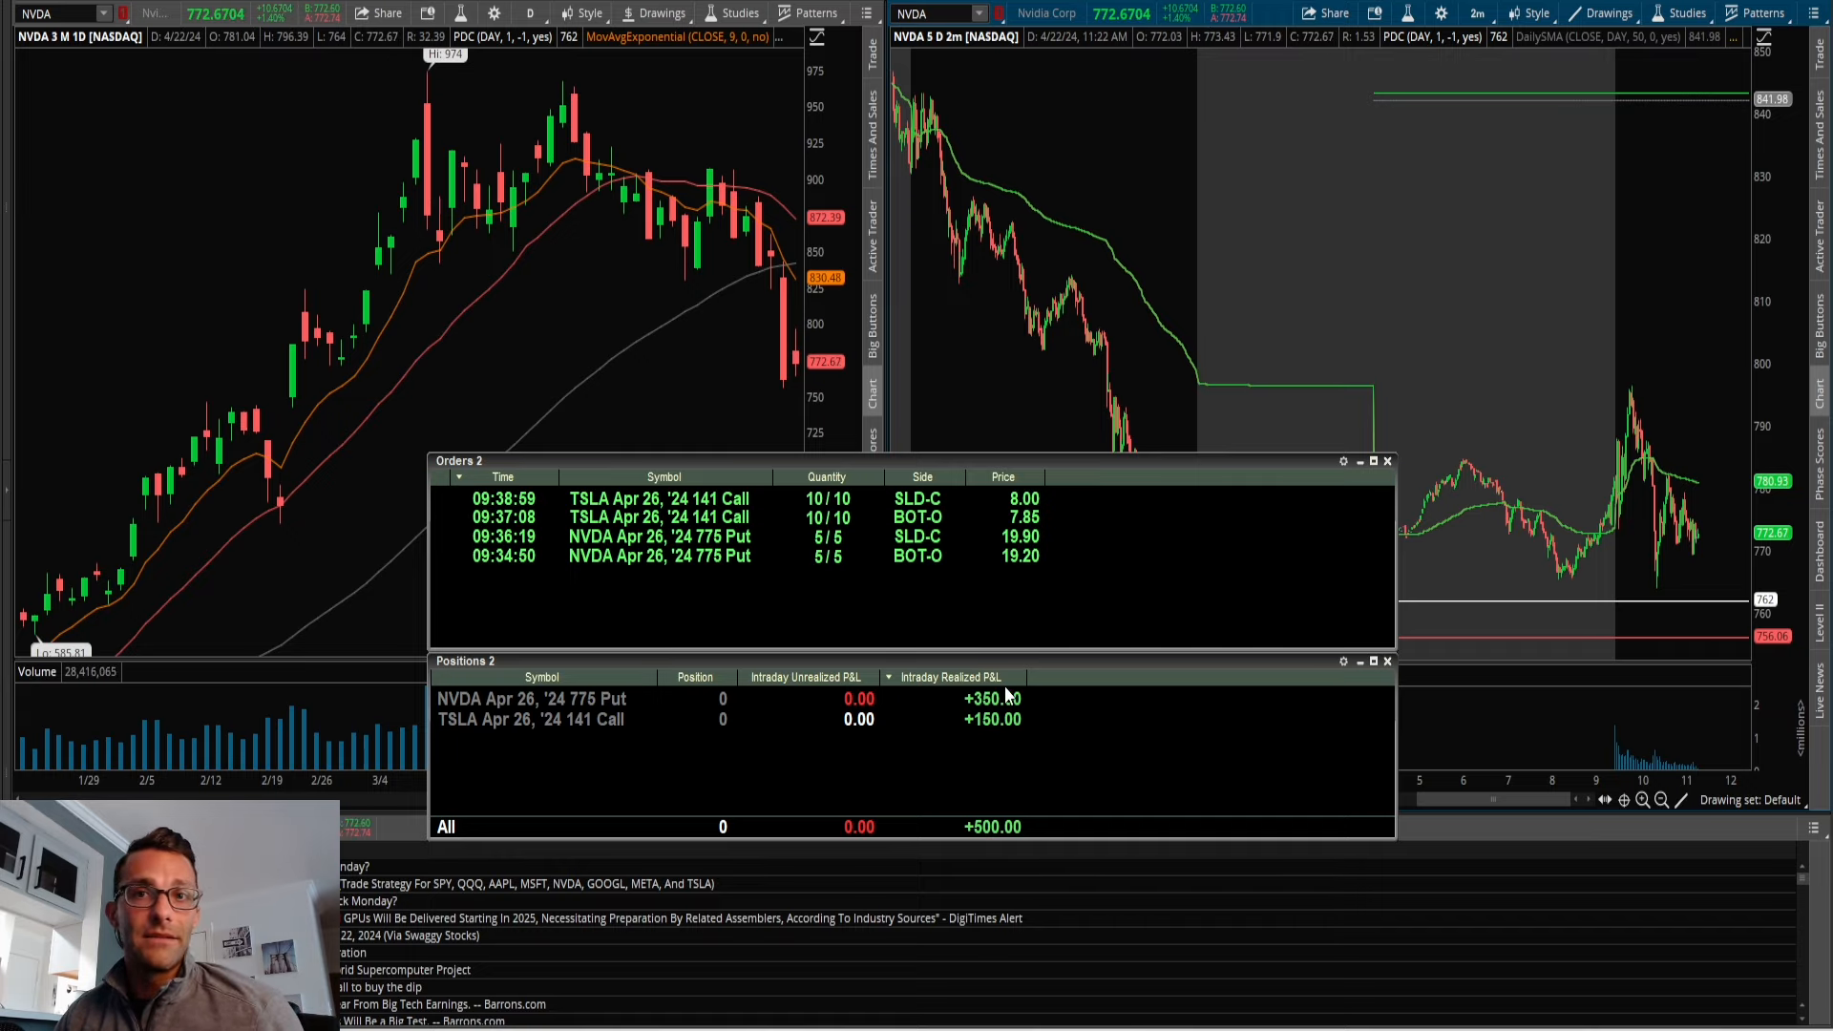
mouse_move(1052, 710)
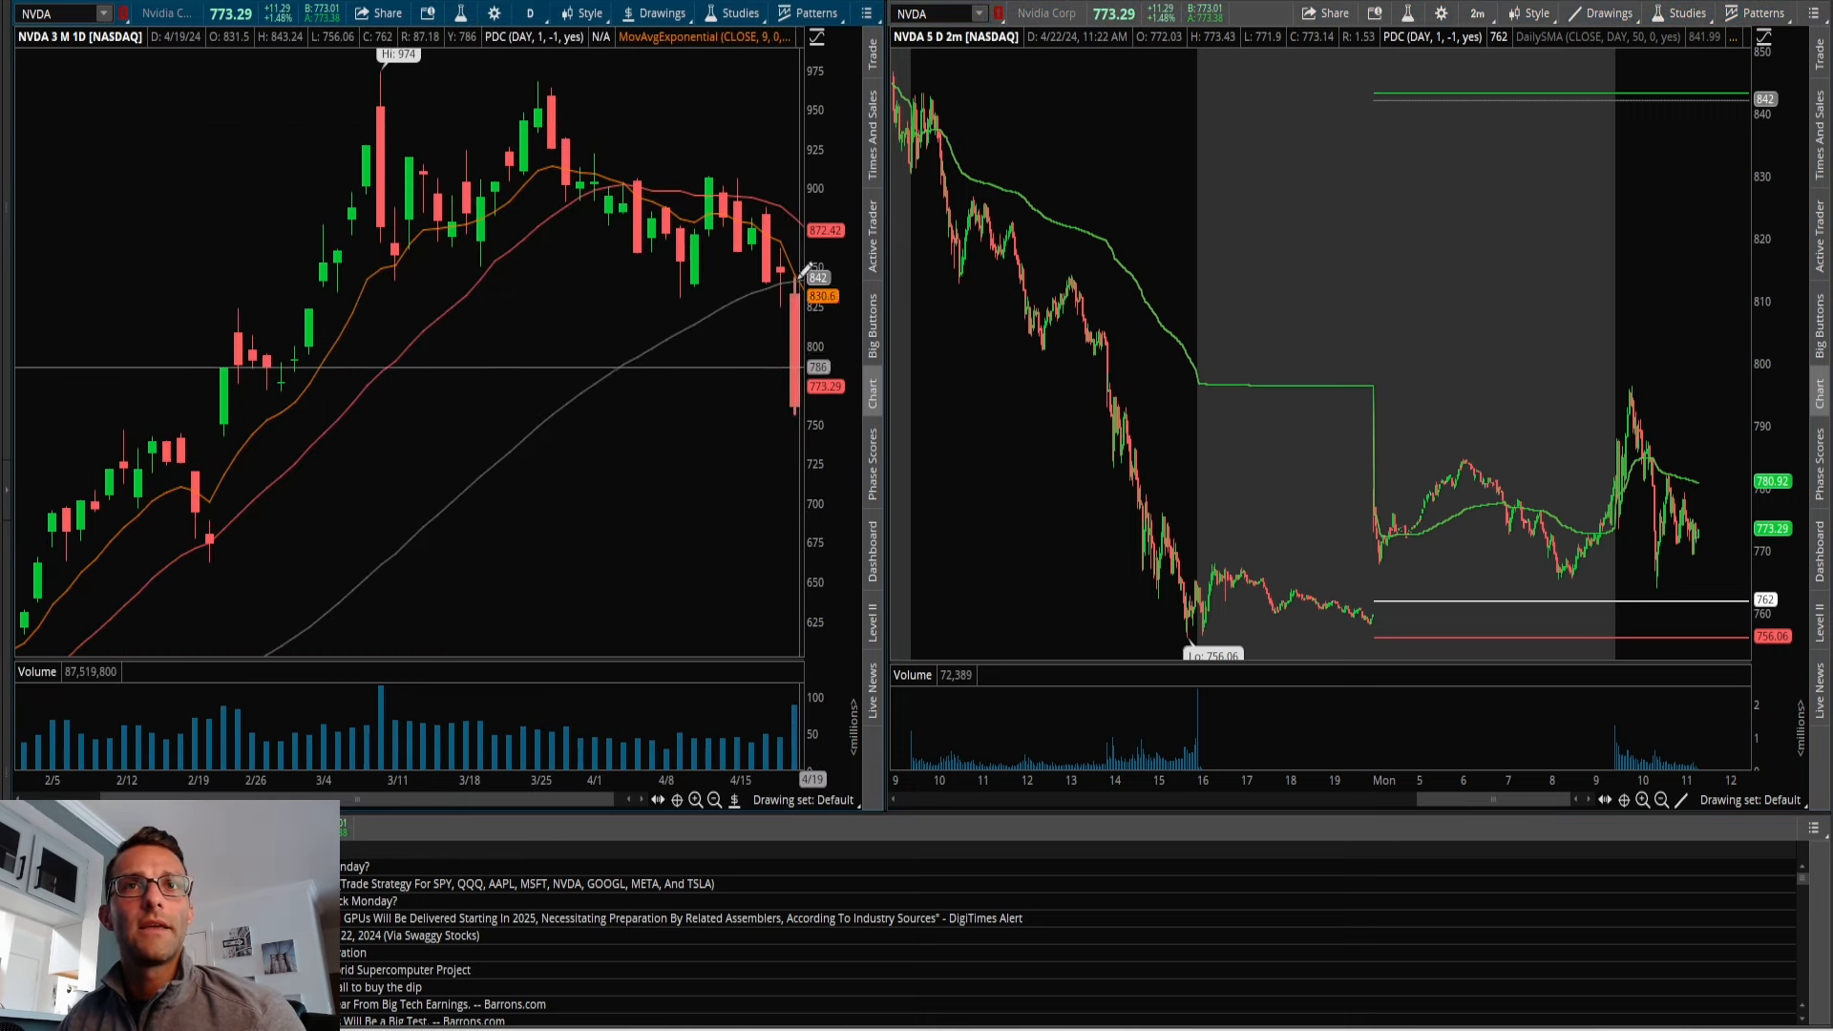
mouse_move(793, 353)
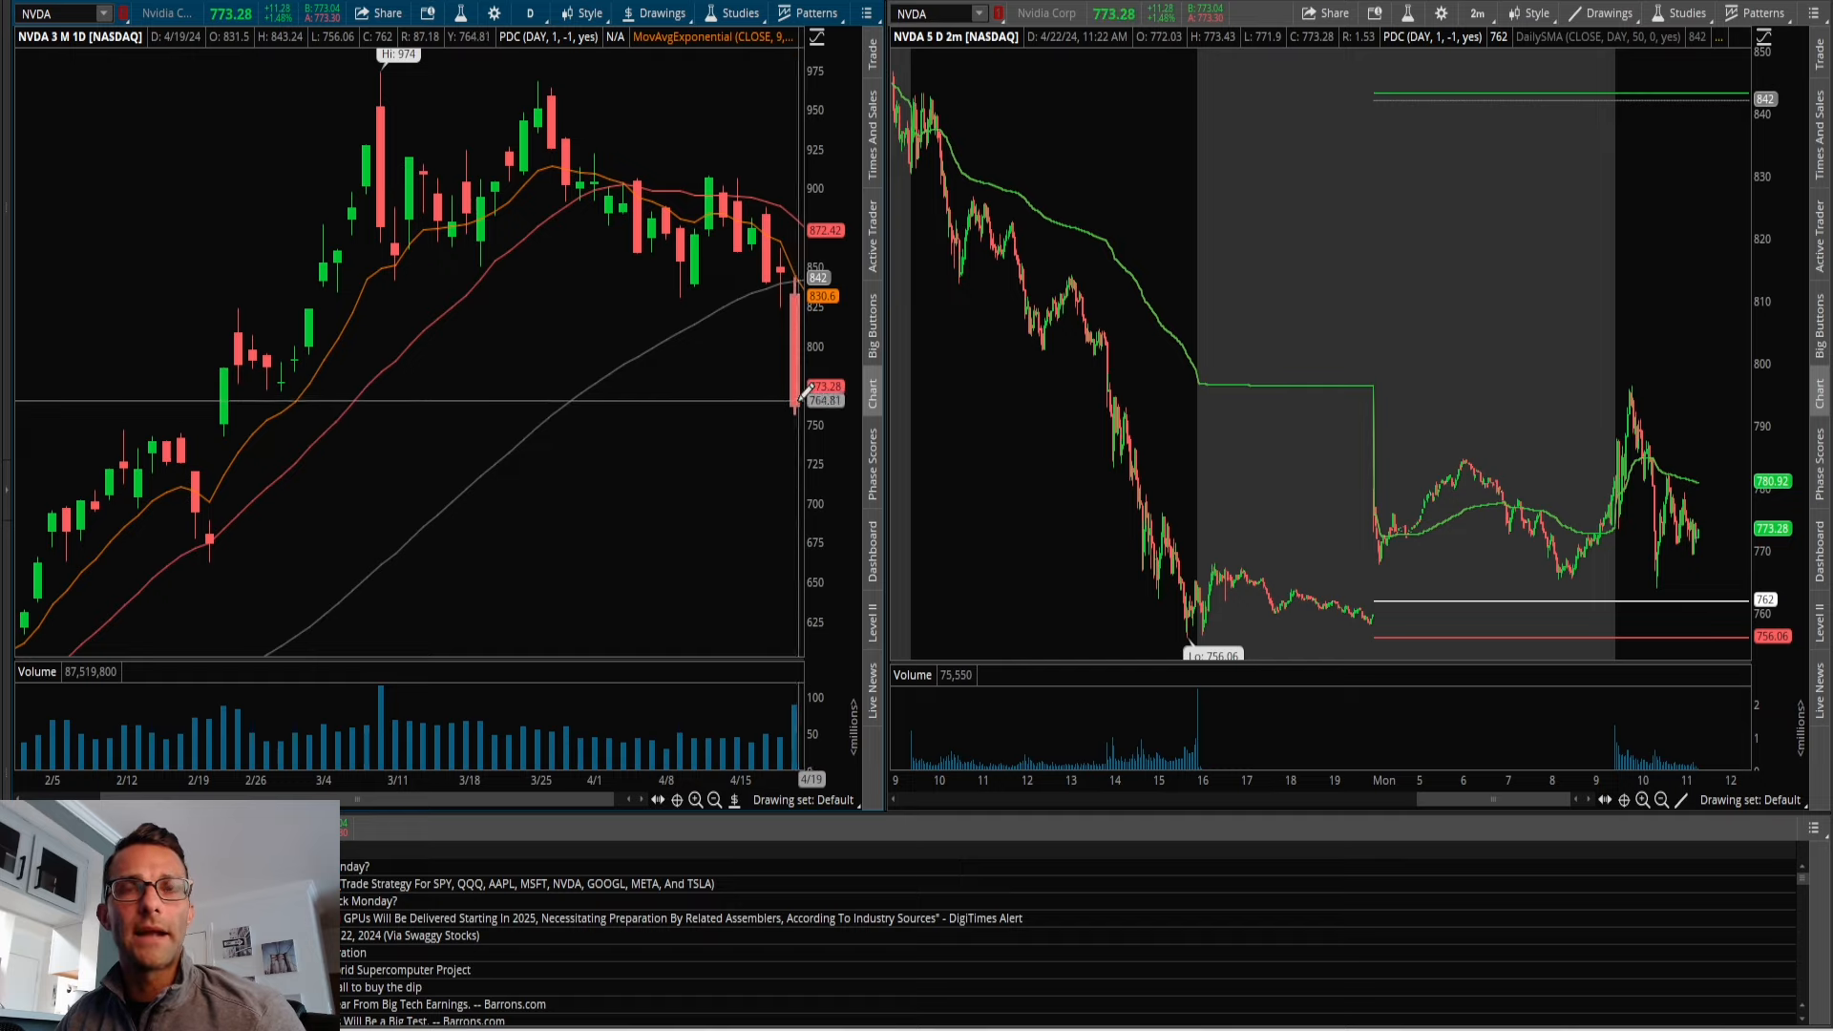
mouse_move(793, 290)
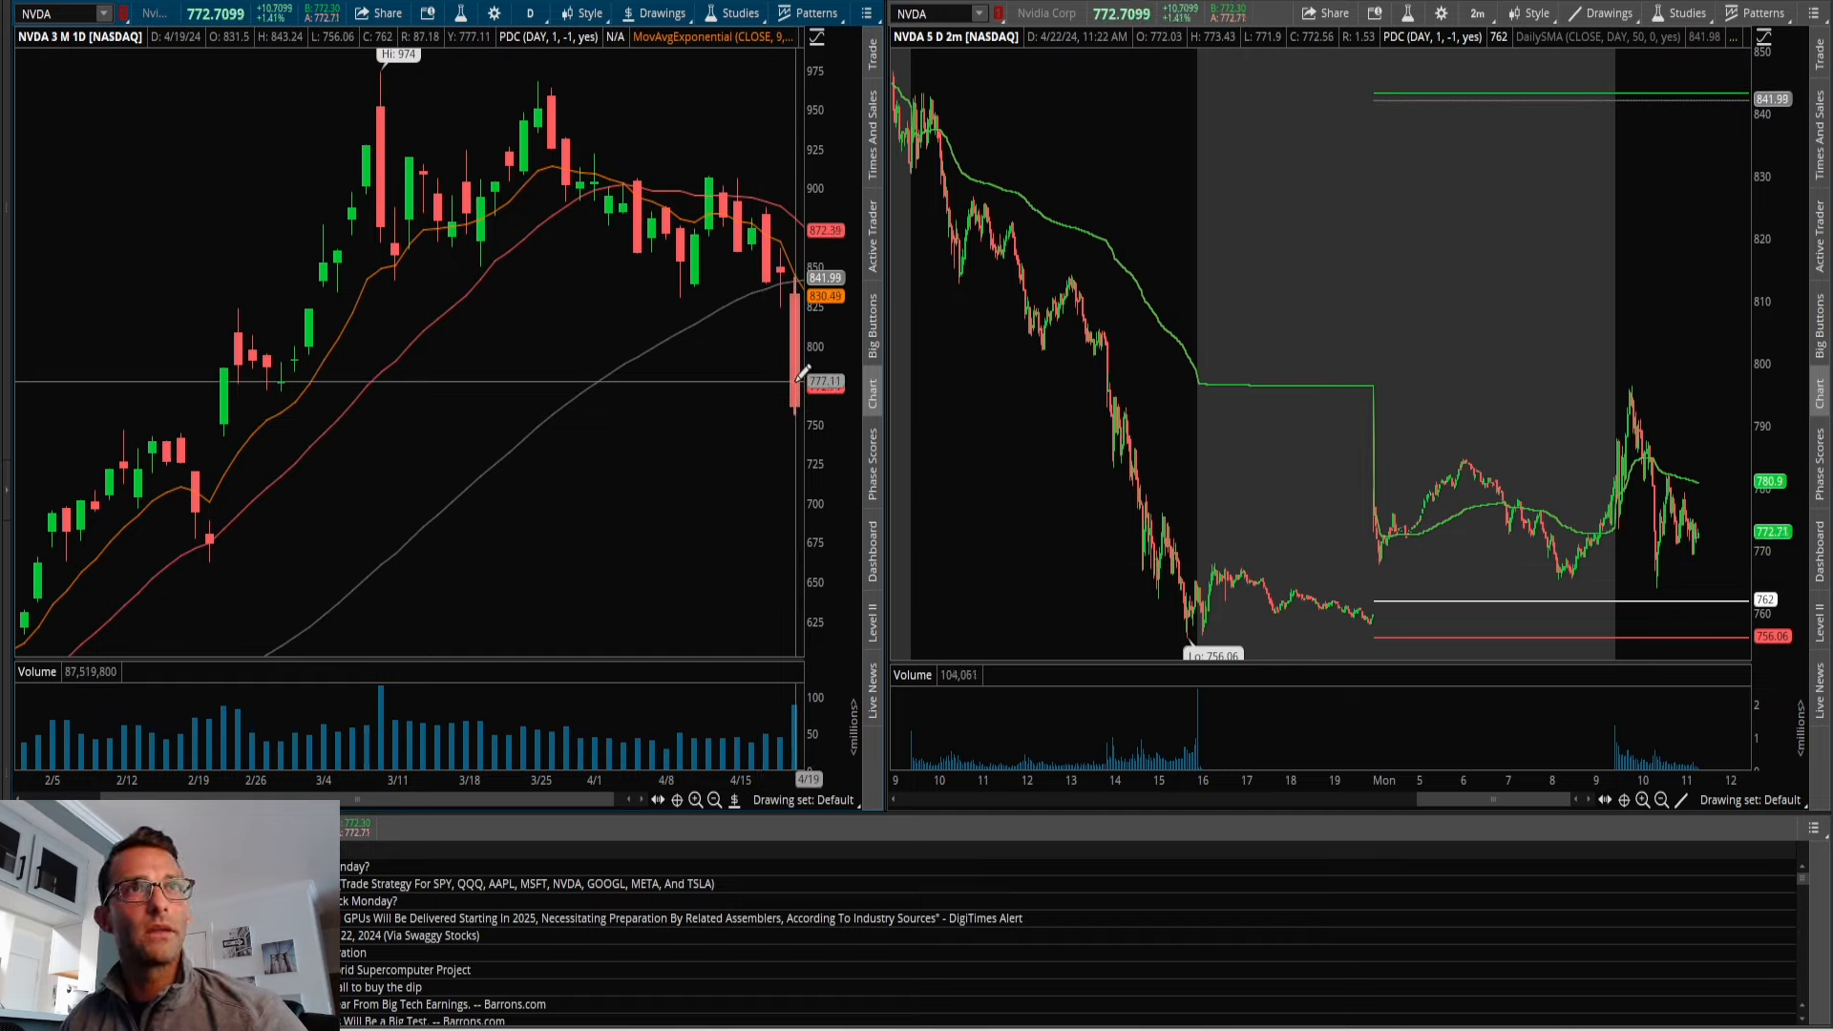
mouse_move(1502, 509)
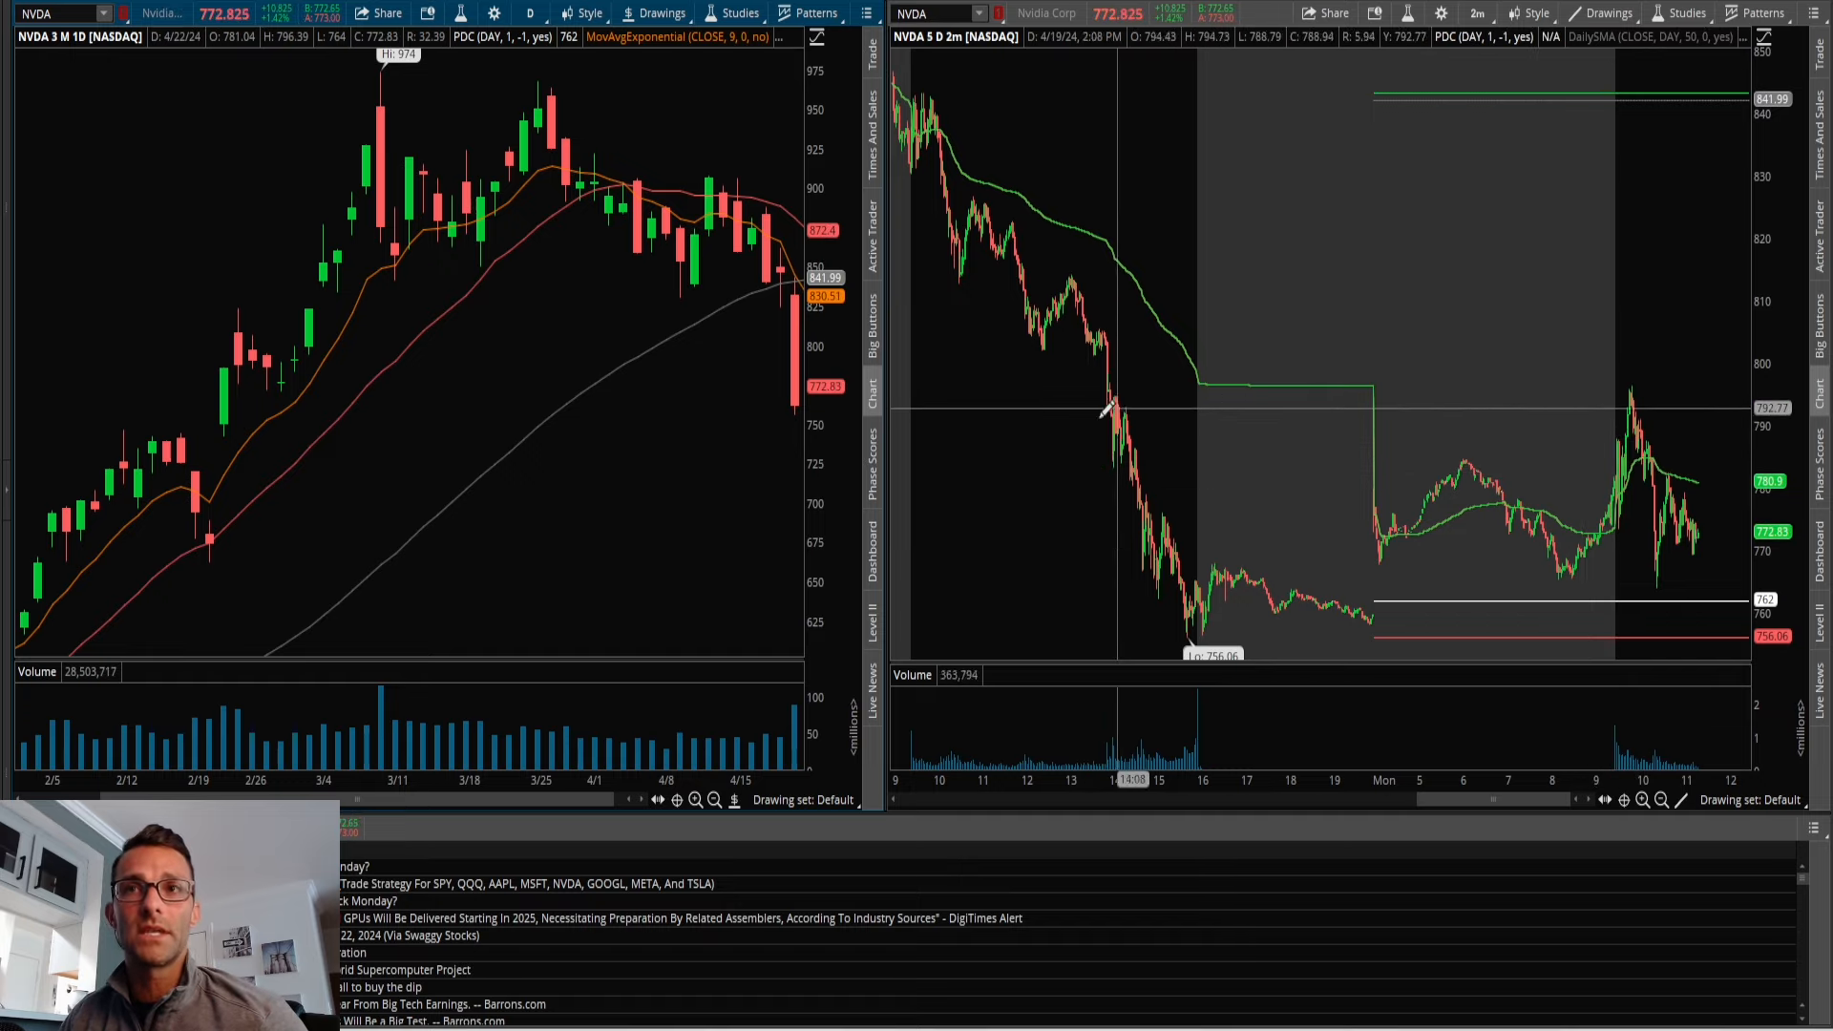
mouse_move(1140, 449)
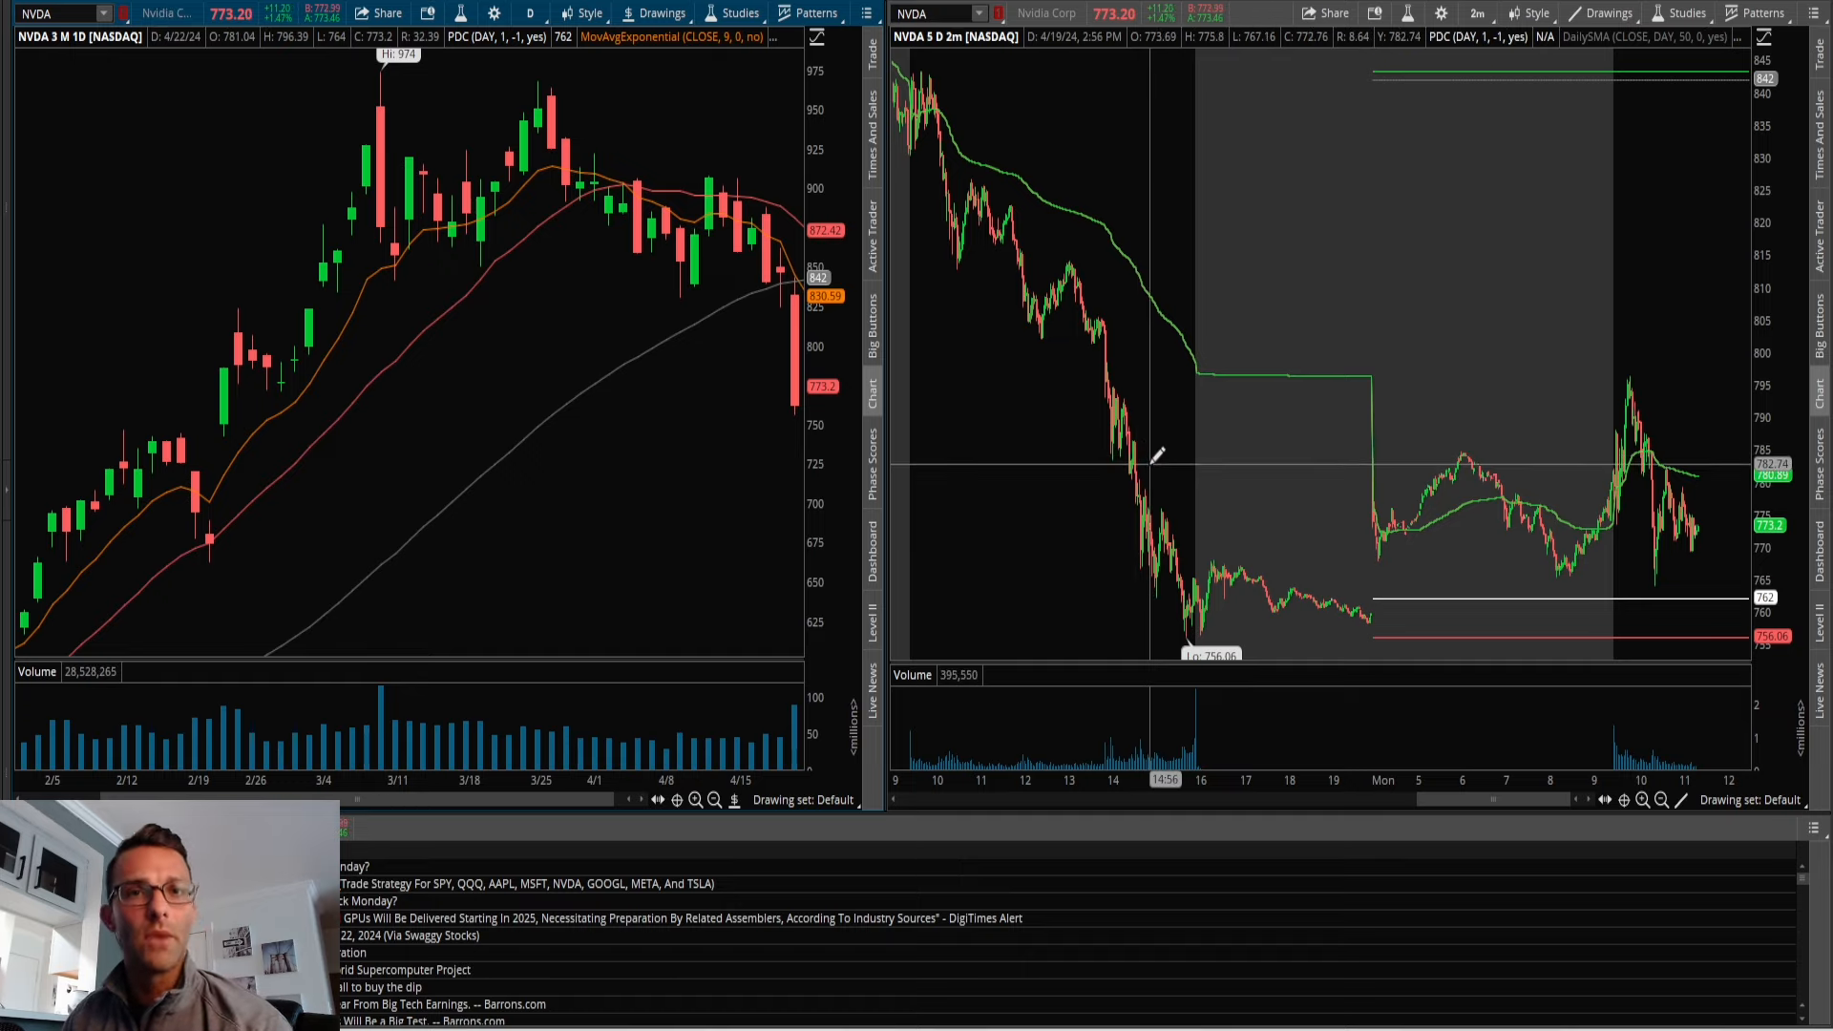
mouse_move(1541, 281)
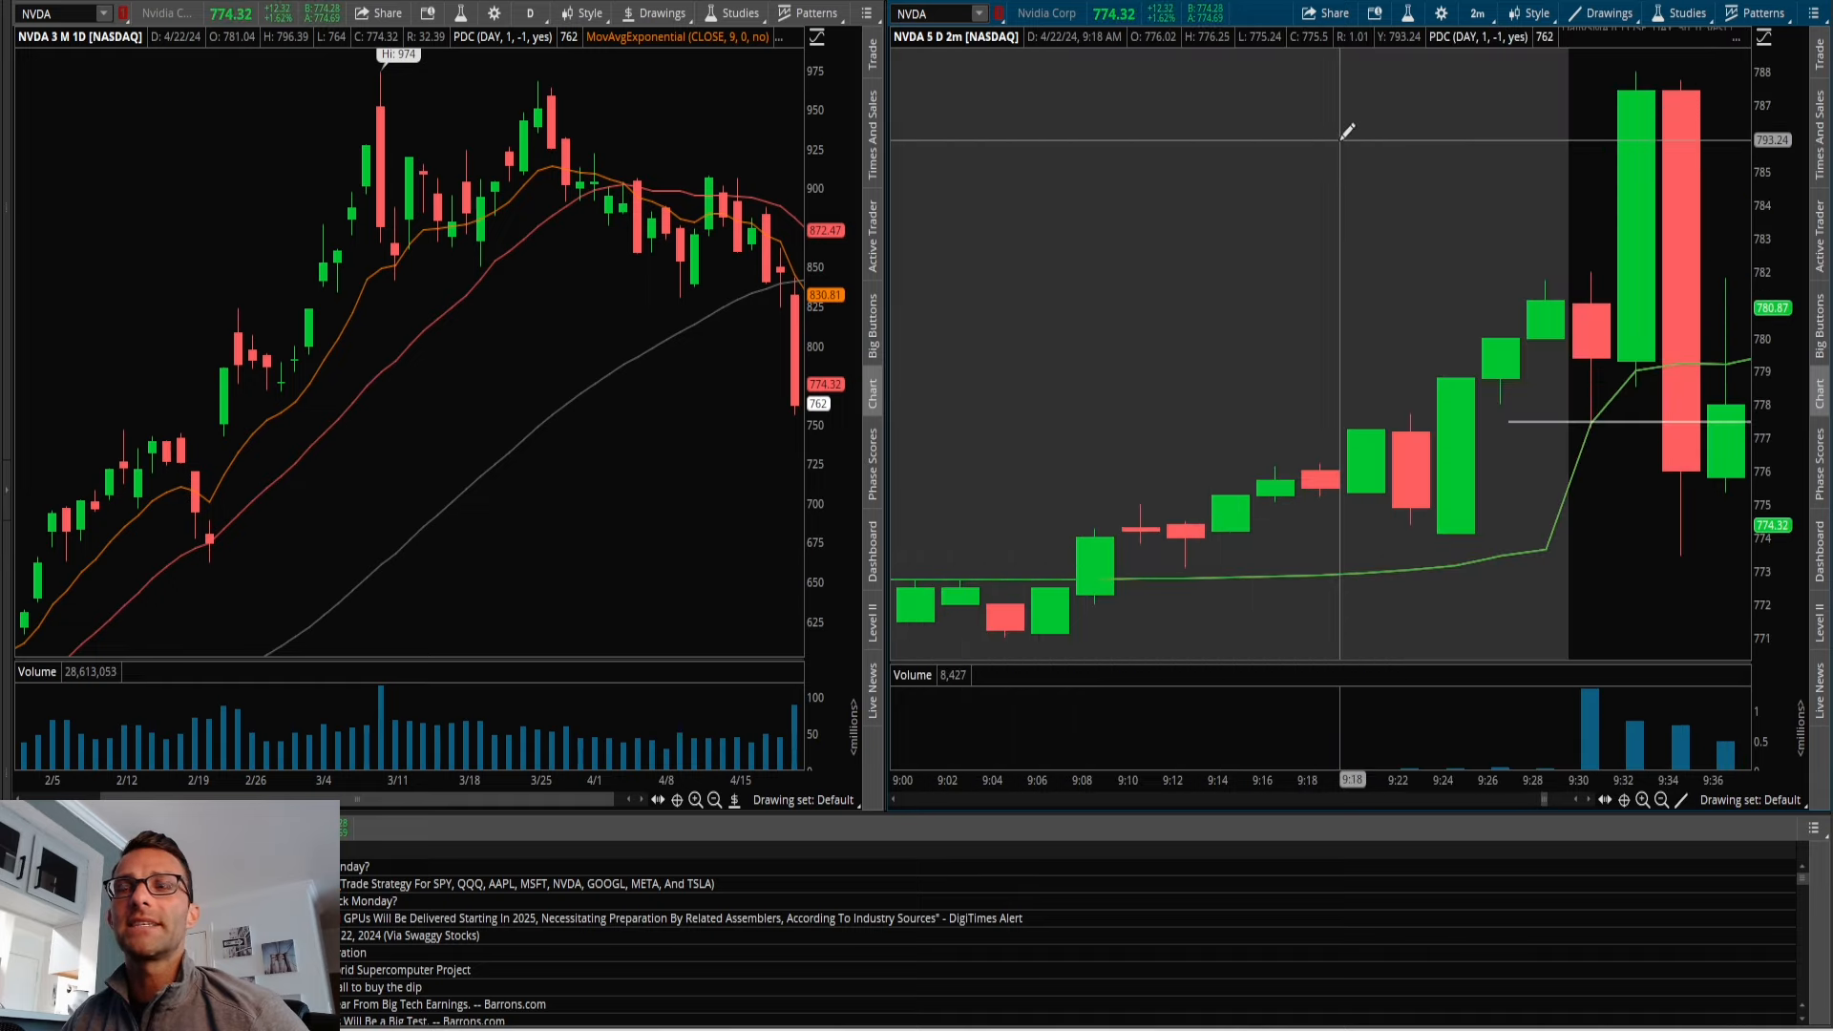
mouse_move(1707, 561)
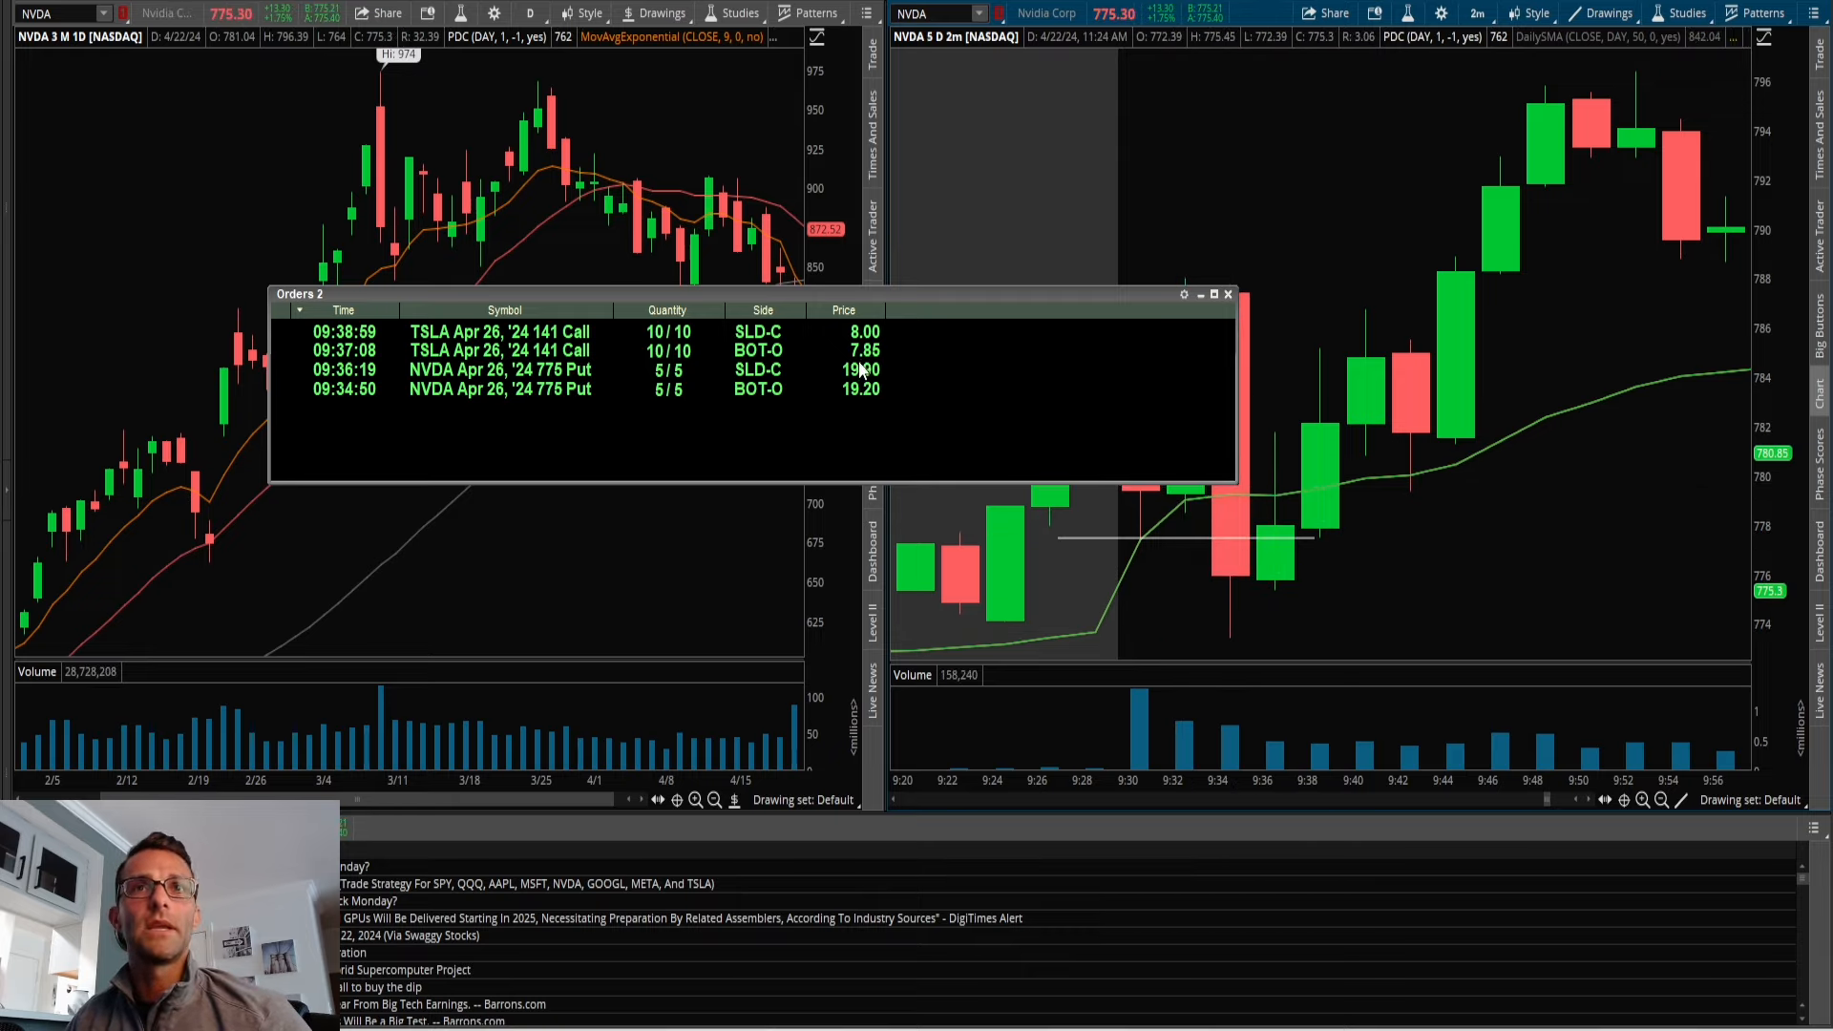
Close the orders summary window after reviewing the NVDA fills.
click(1227, 293)
text(TSLA)
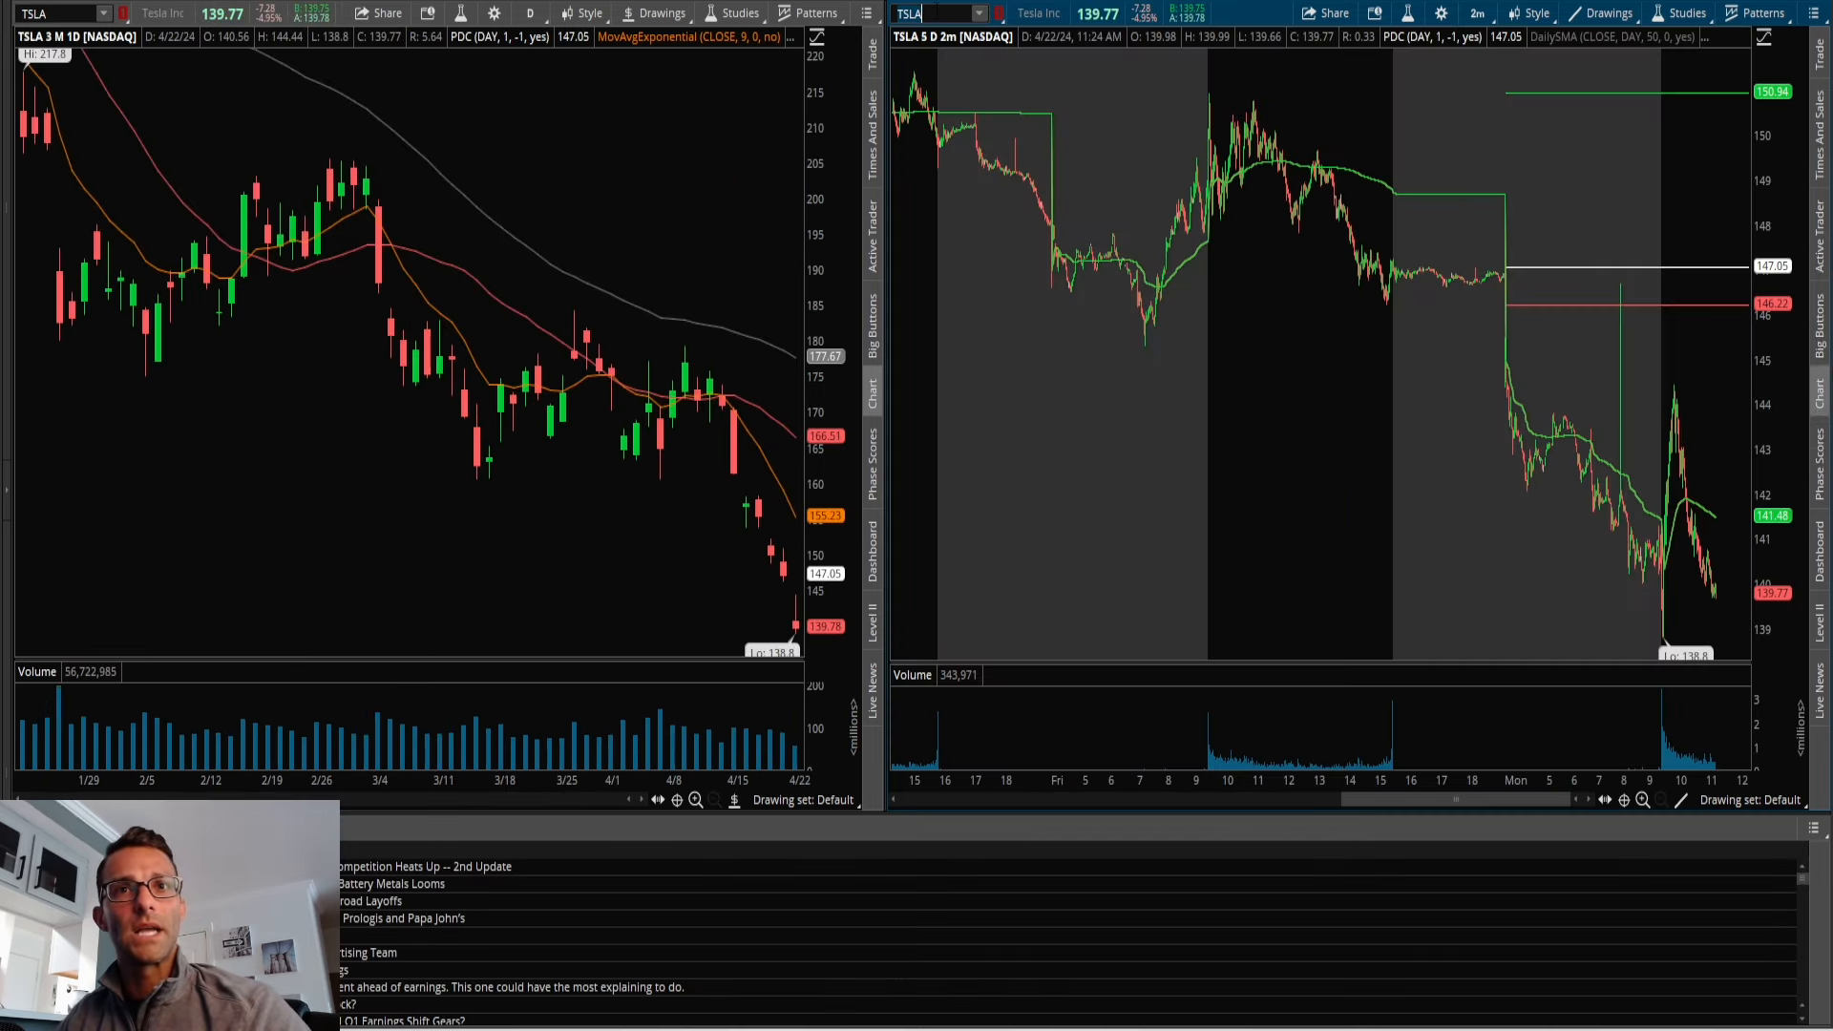
click(933, 12)
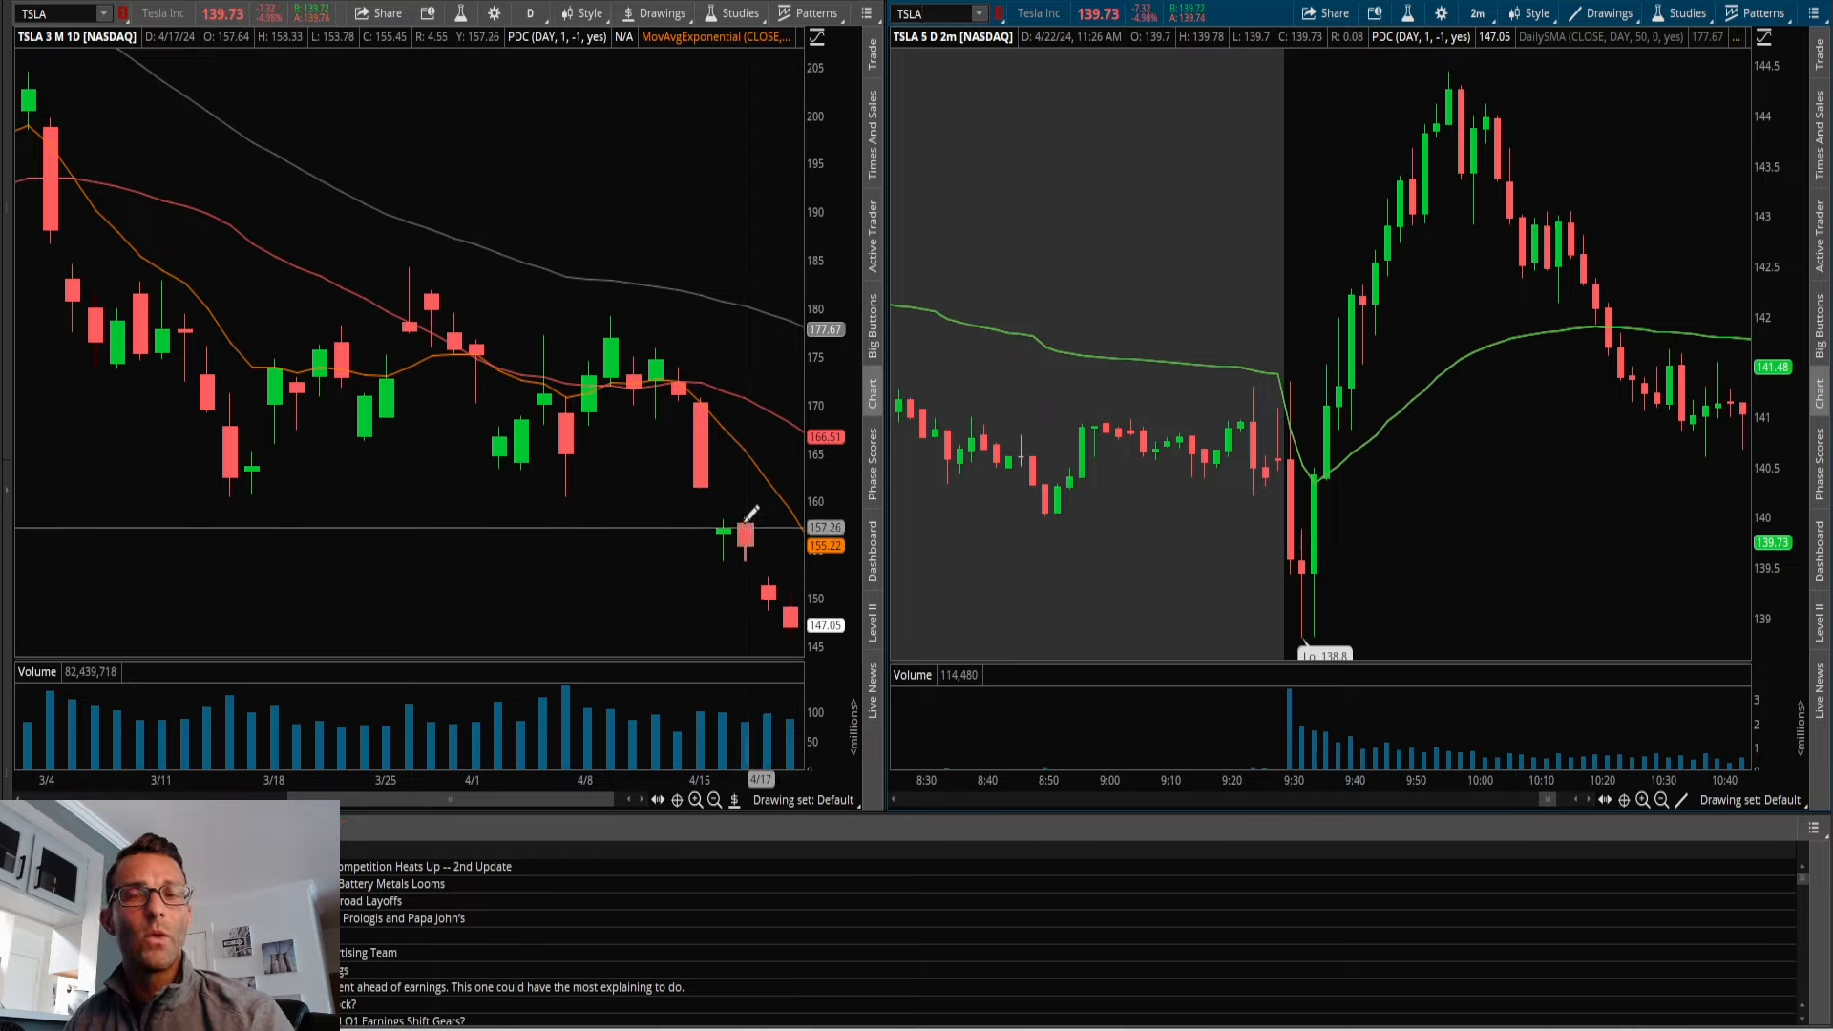
mouse_move(790, 619)
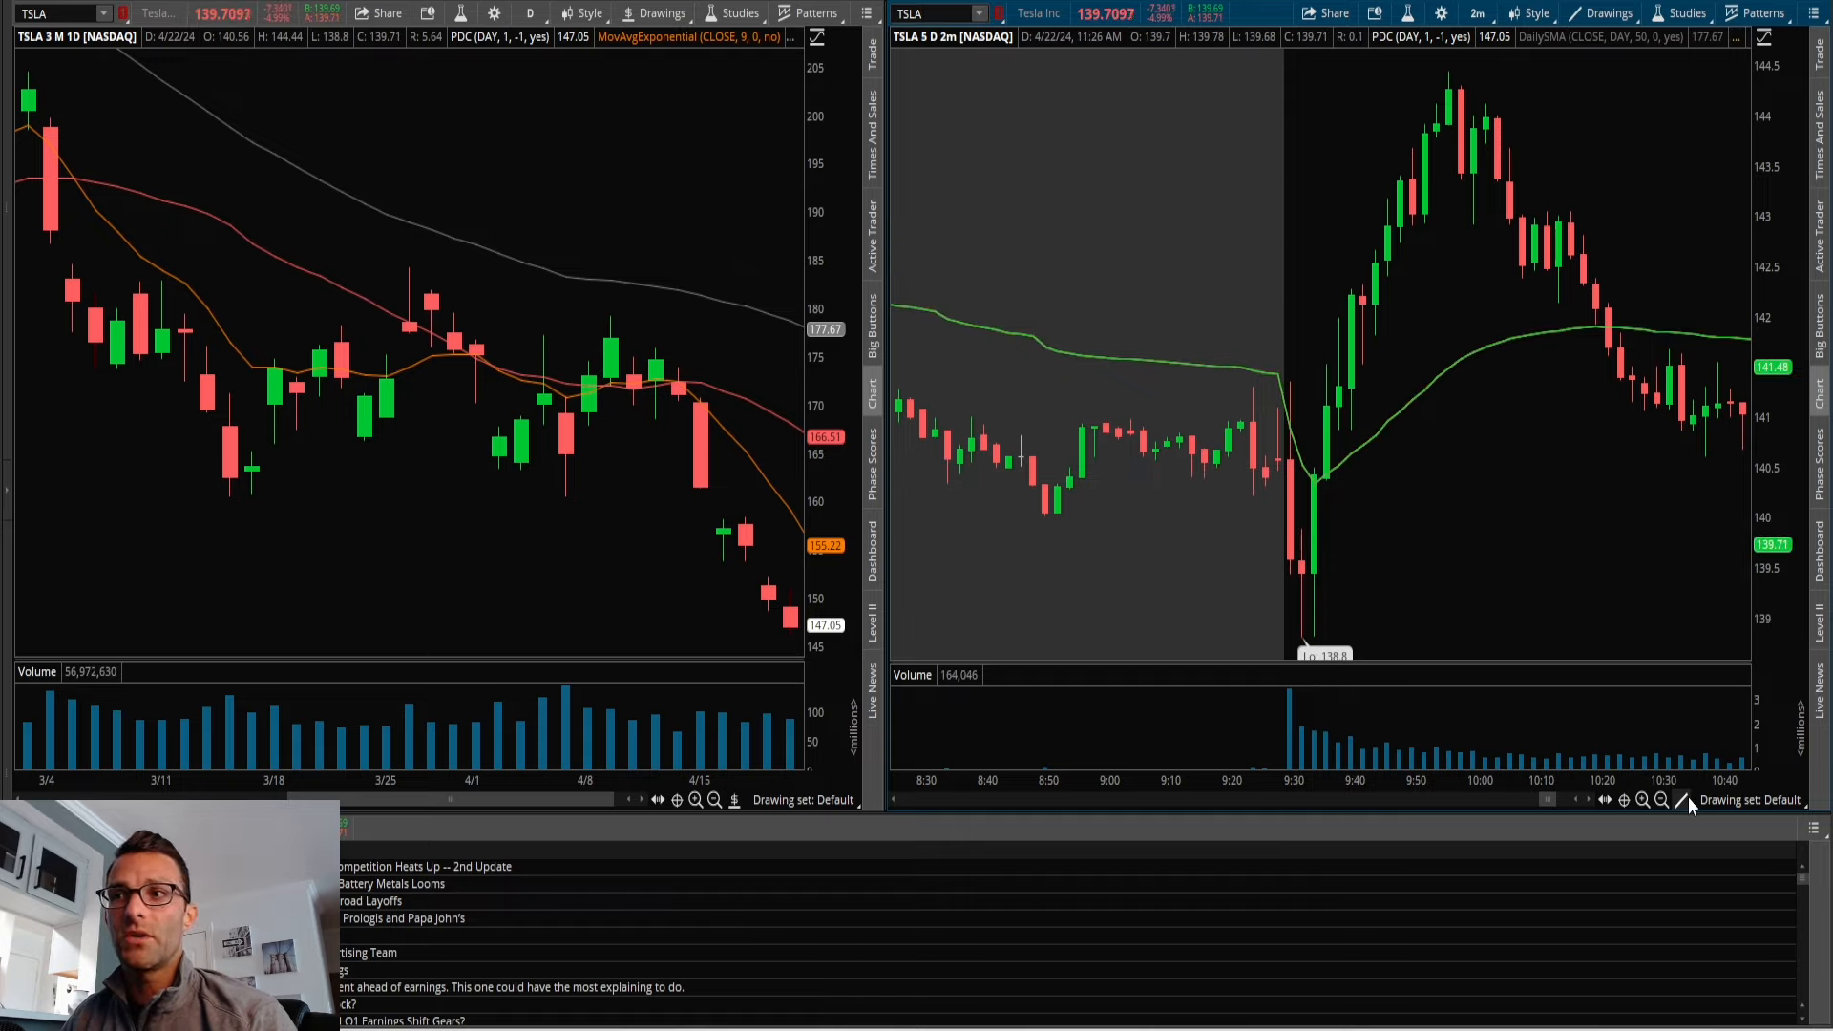
mouse_move(1304, 457)
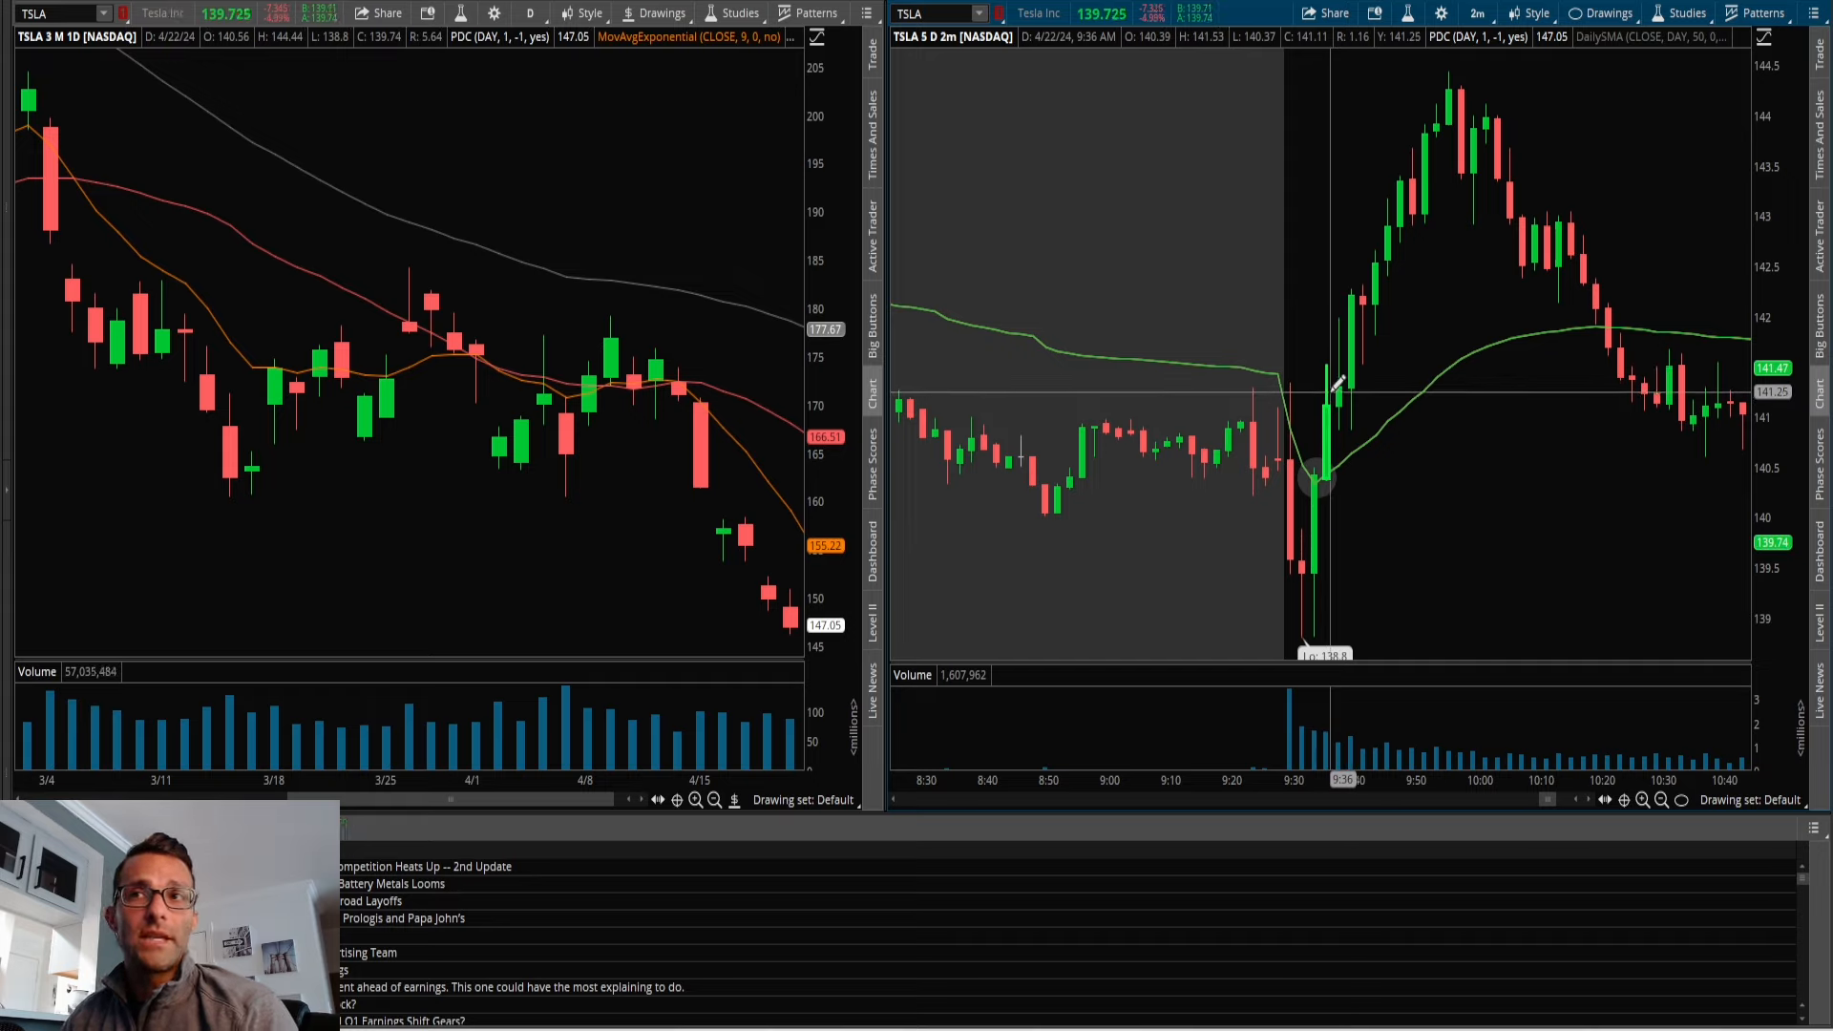
mouse_move(749, 520)
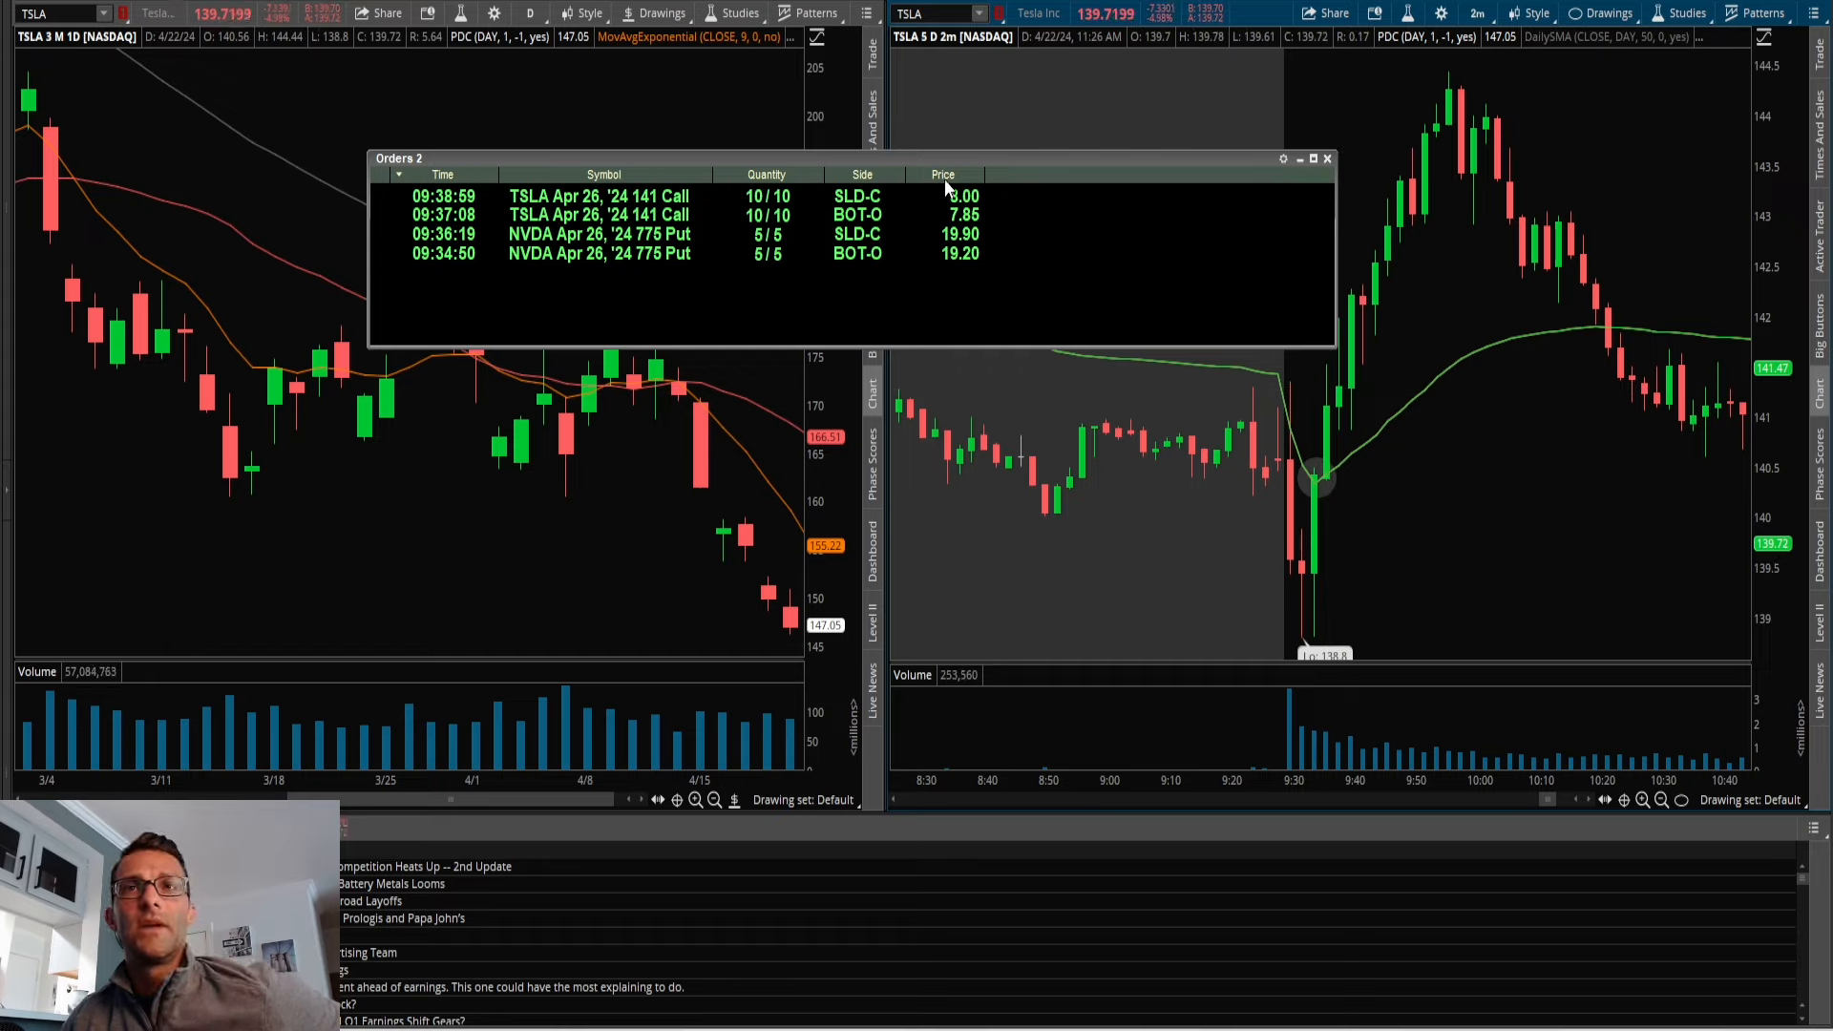
Dismiss the filled-orders popup to reveal the TSLA daily and 2m charts.
click(1327, 157)
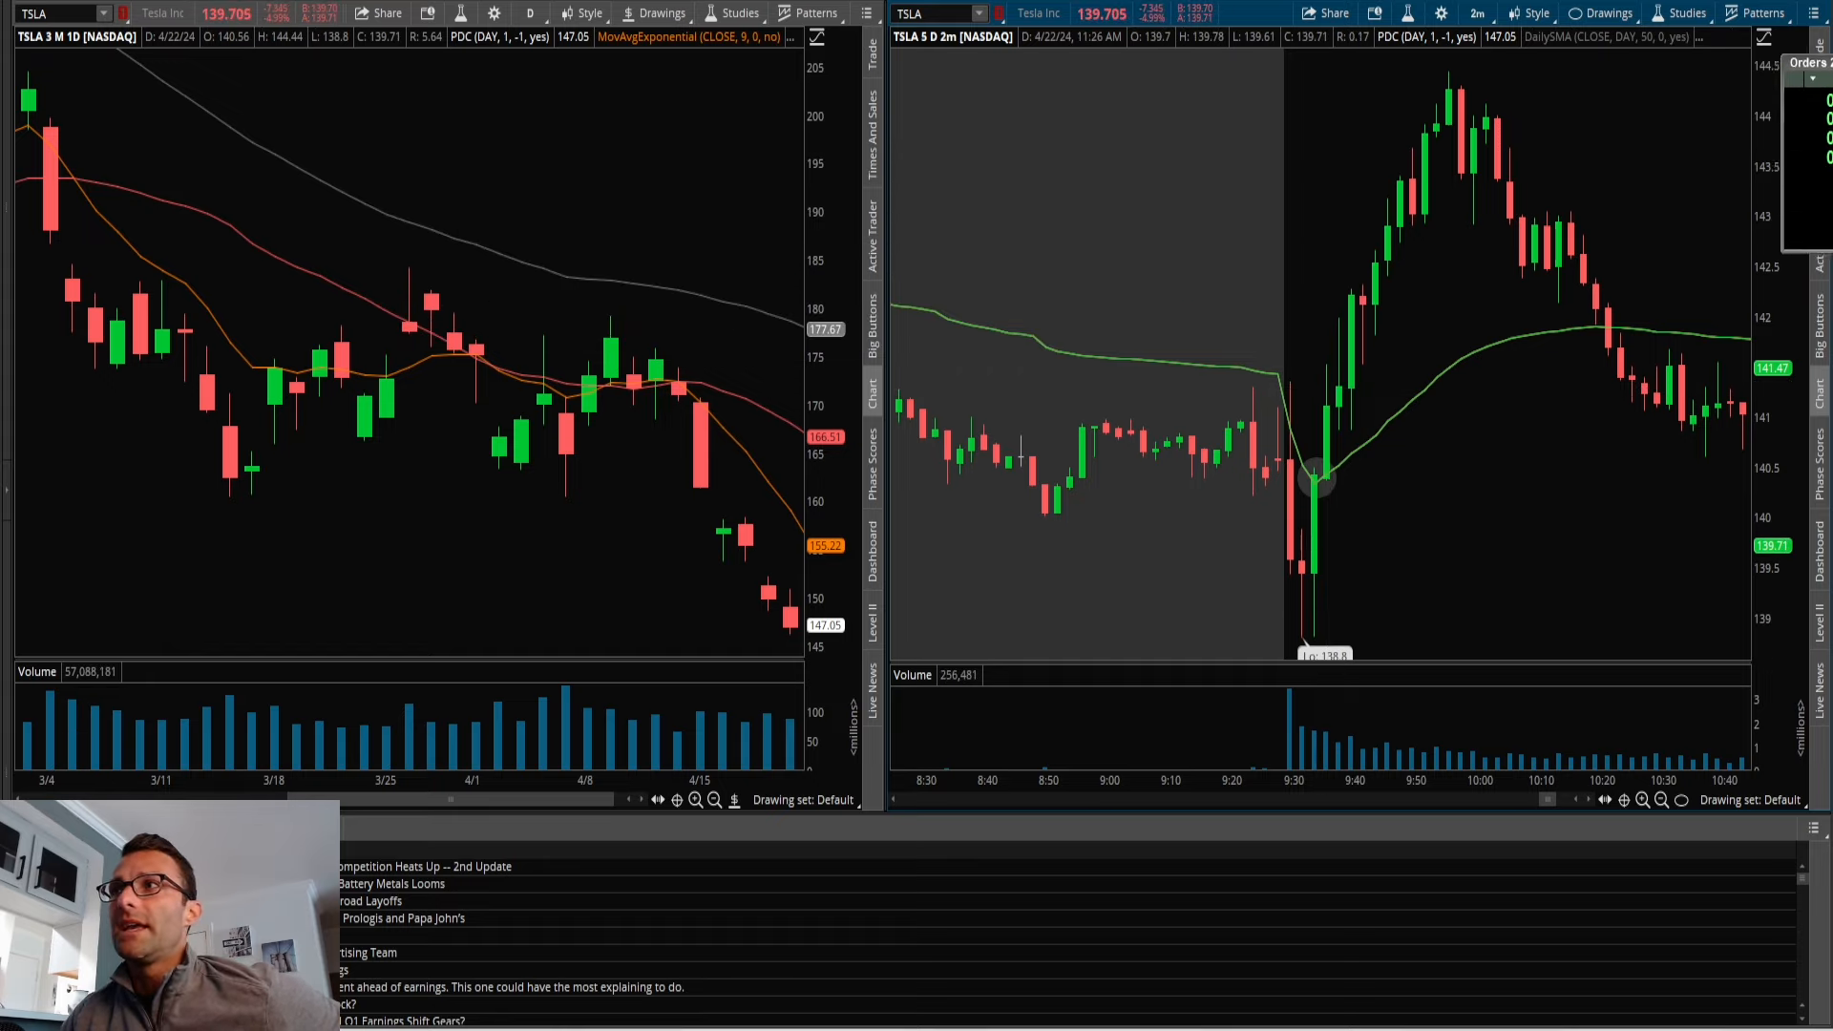
mouse_move(1336, 380)
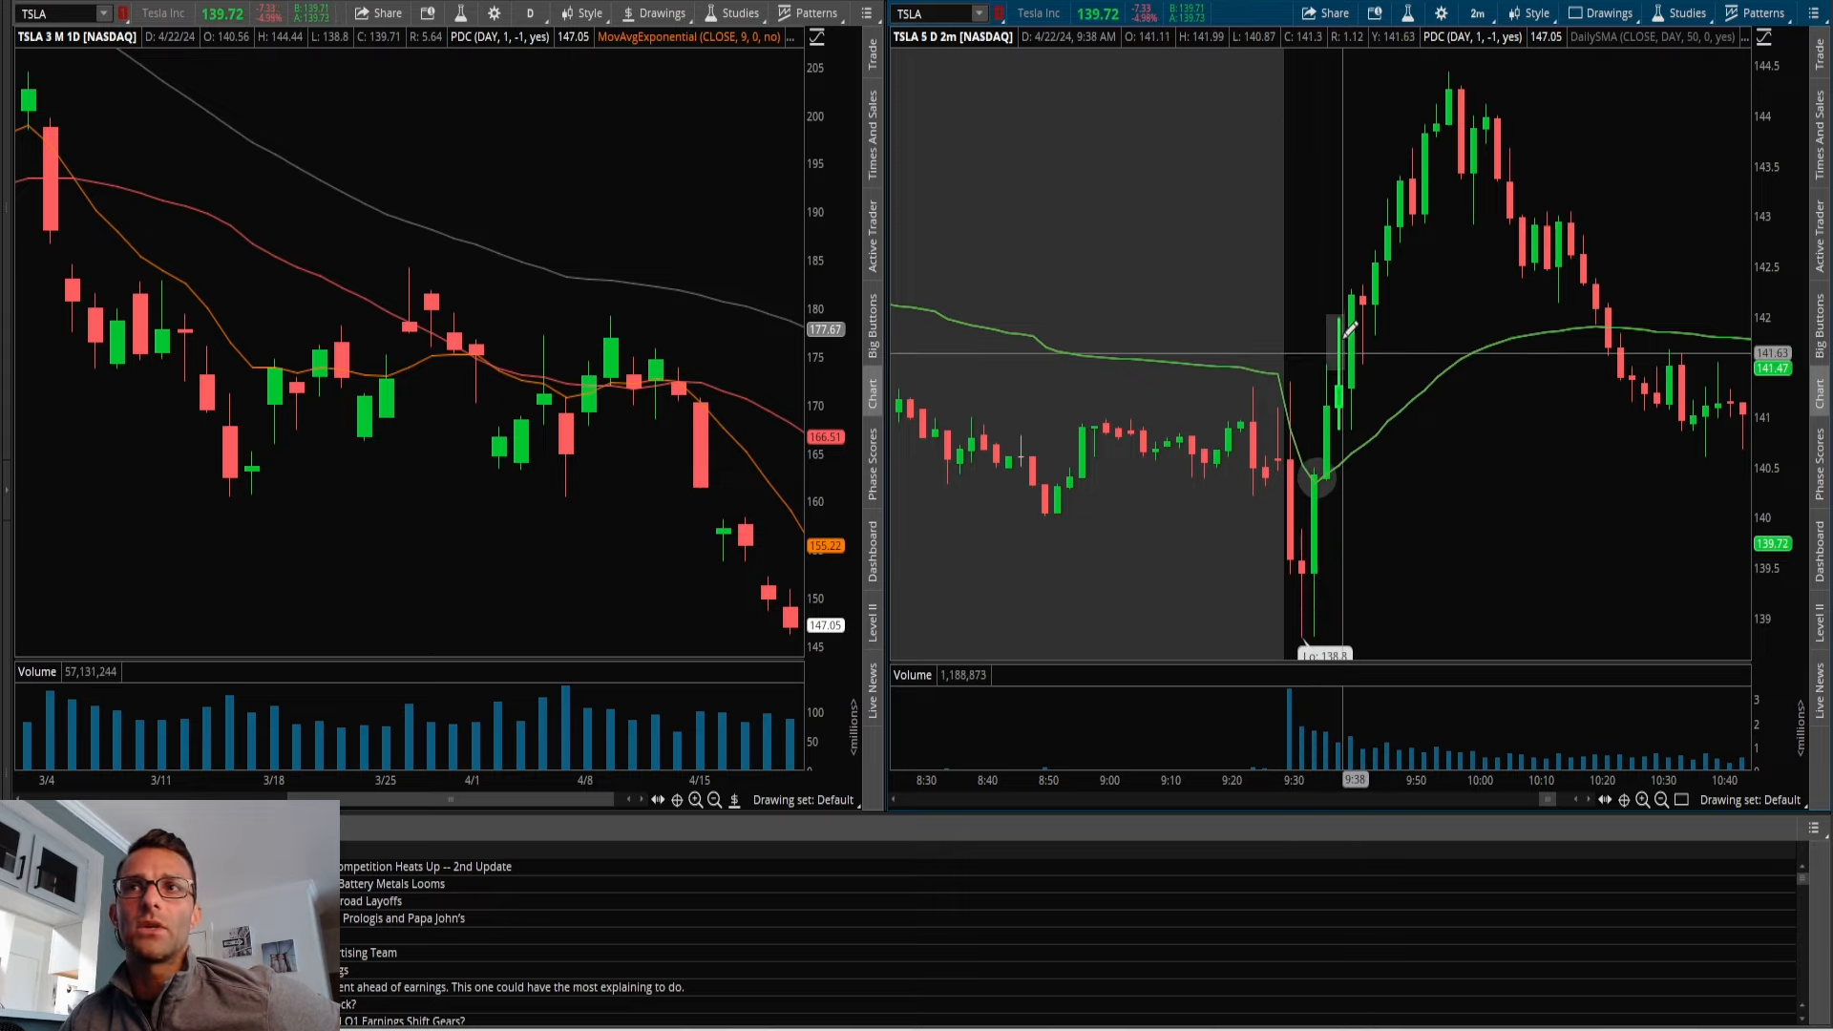
mouse_move(1531, 359)
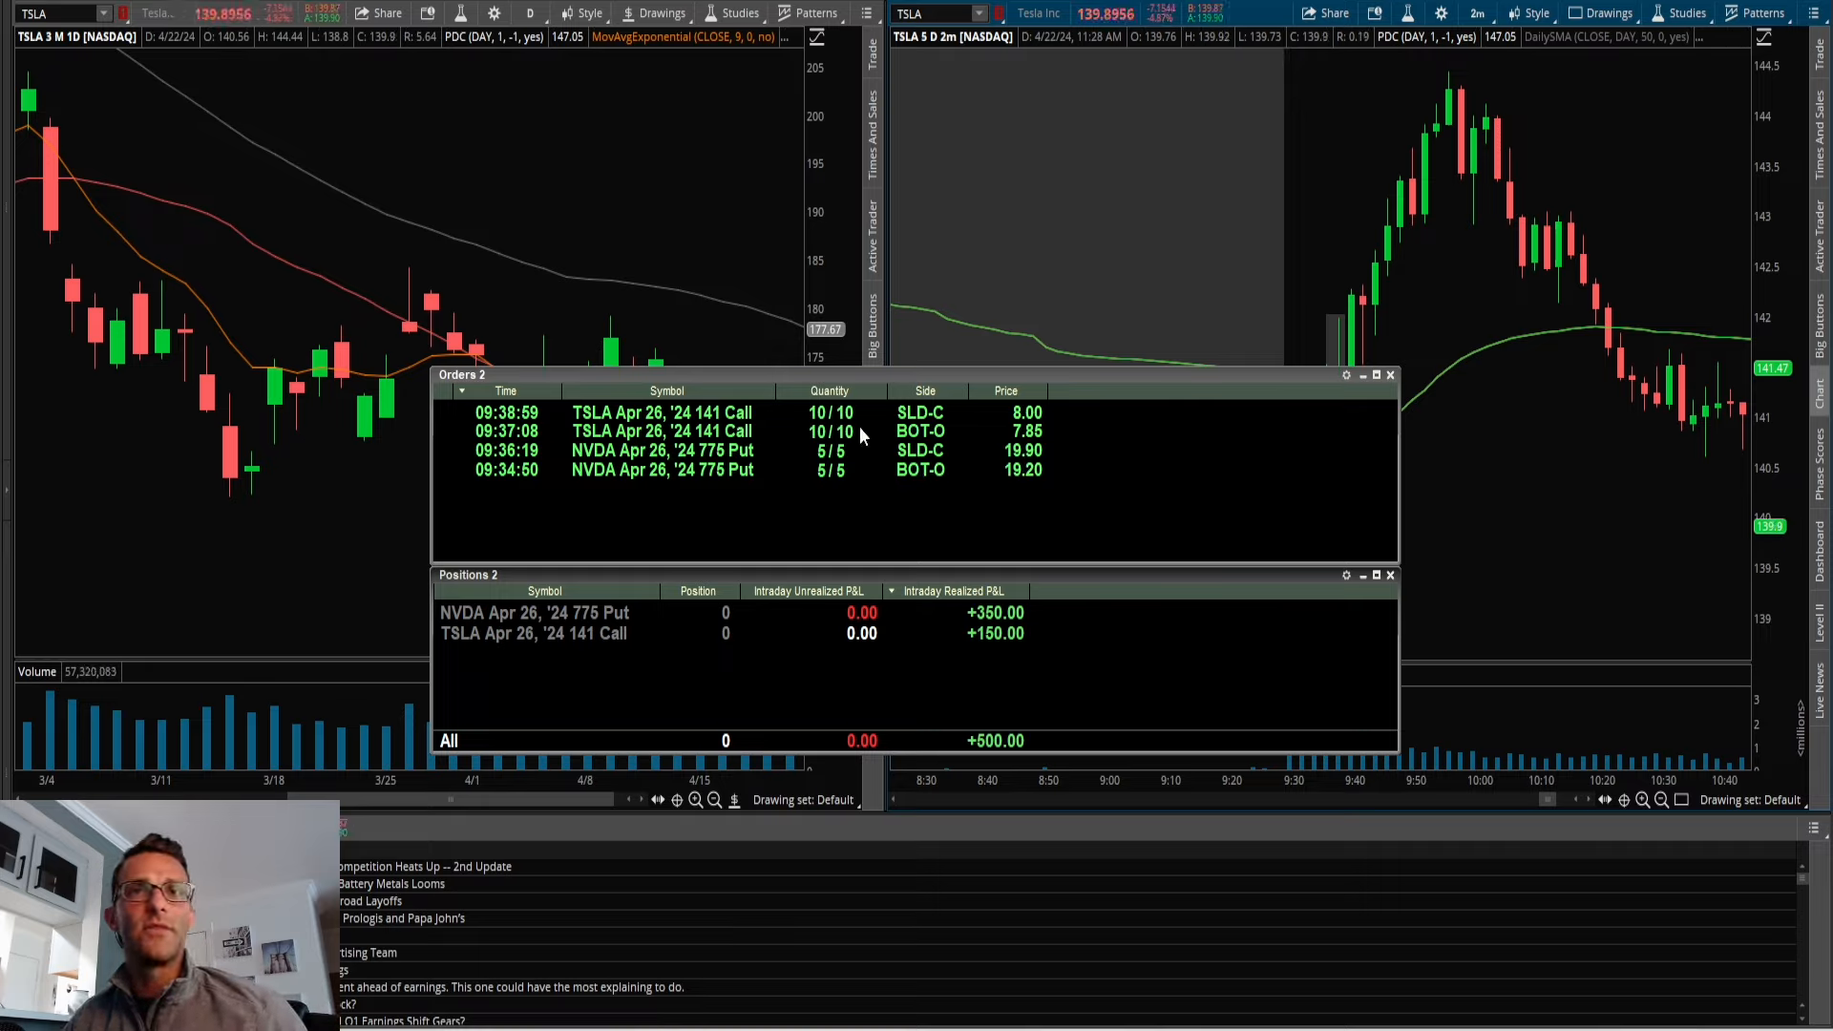
mouse_move(851, 435)
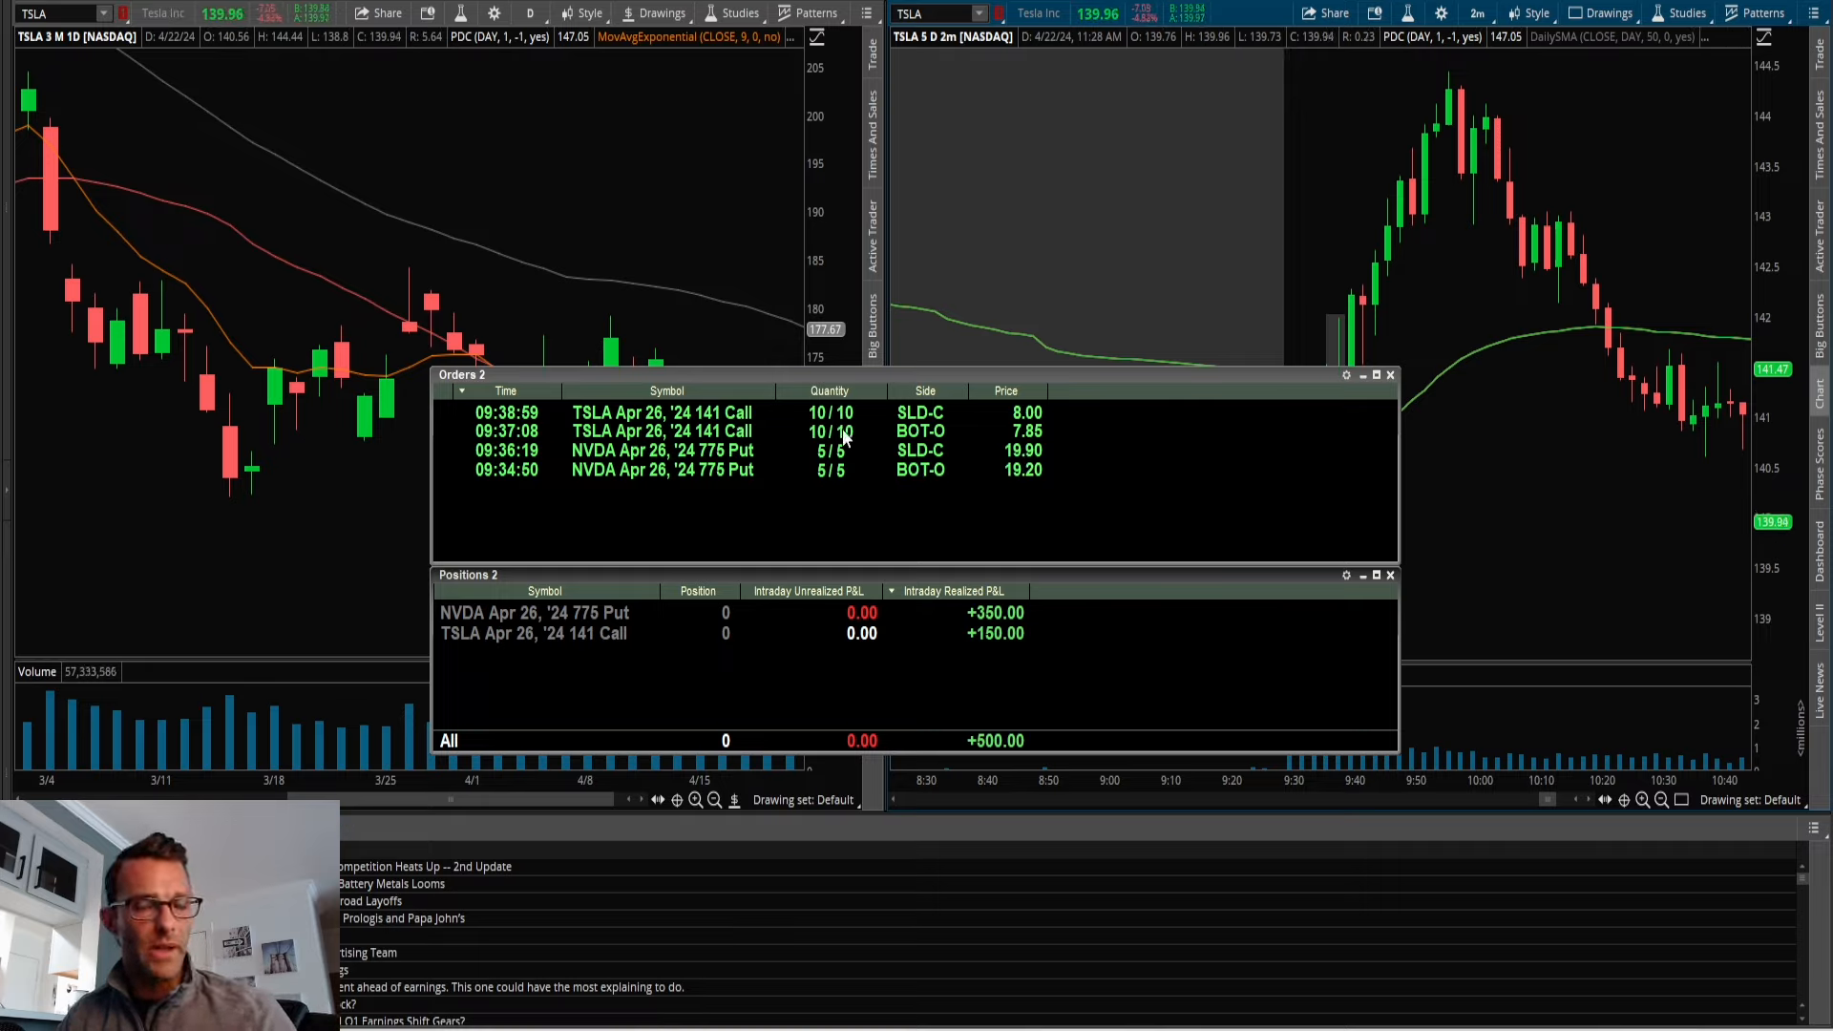